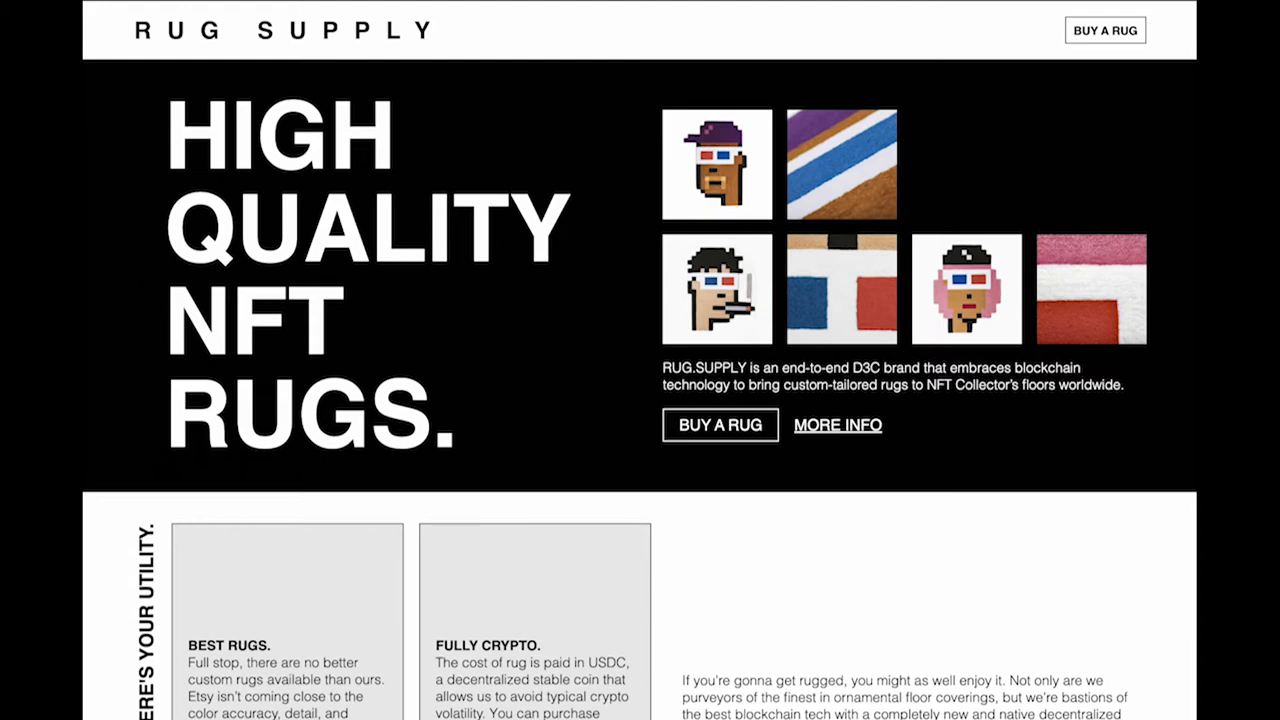
# Scroll down from the hero banner to the Here's Your Utility feature cards
pyautogui.scroll(-3)
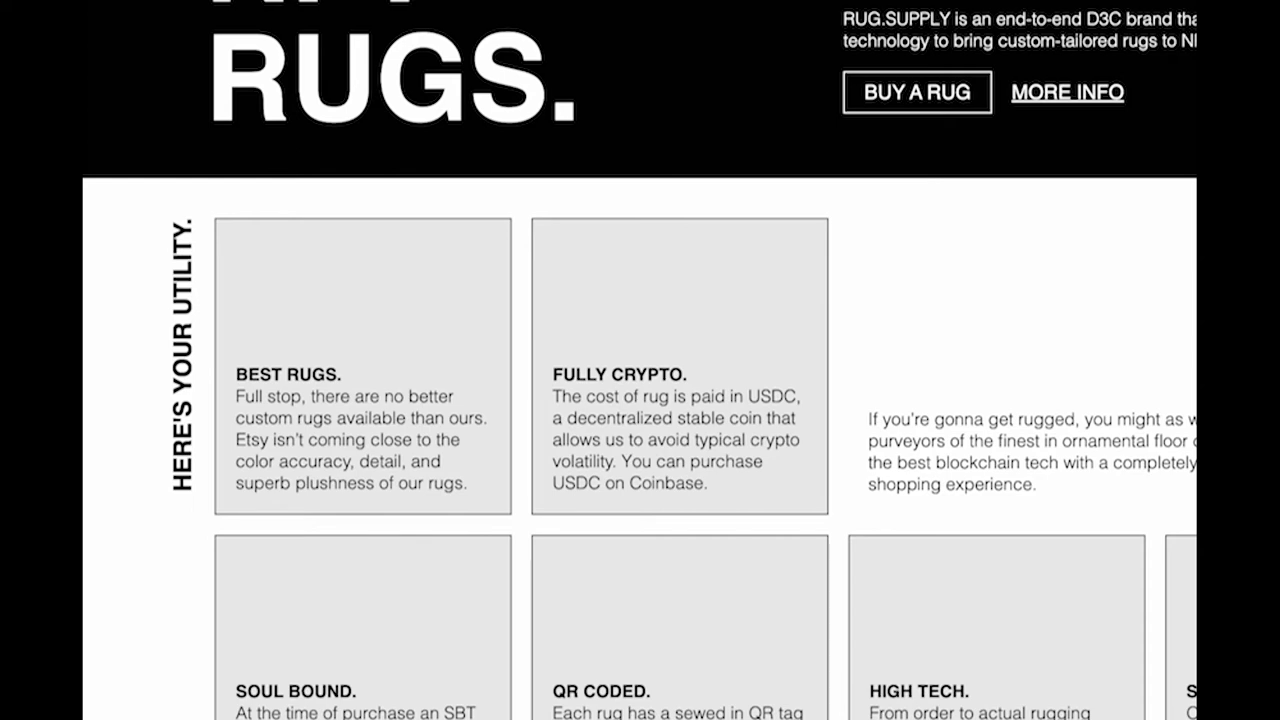
# Scroll to the Soul Bound, QR Coded, High Tech and Show Everyone cards and rug photos
pyautogui.scroll(-3)
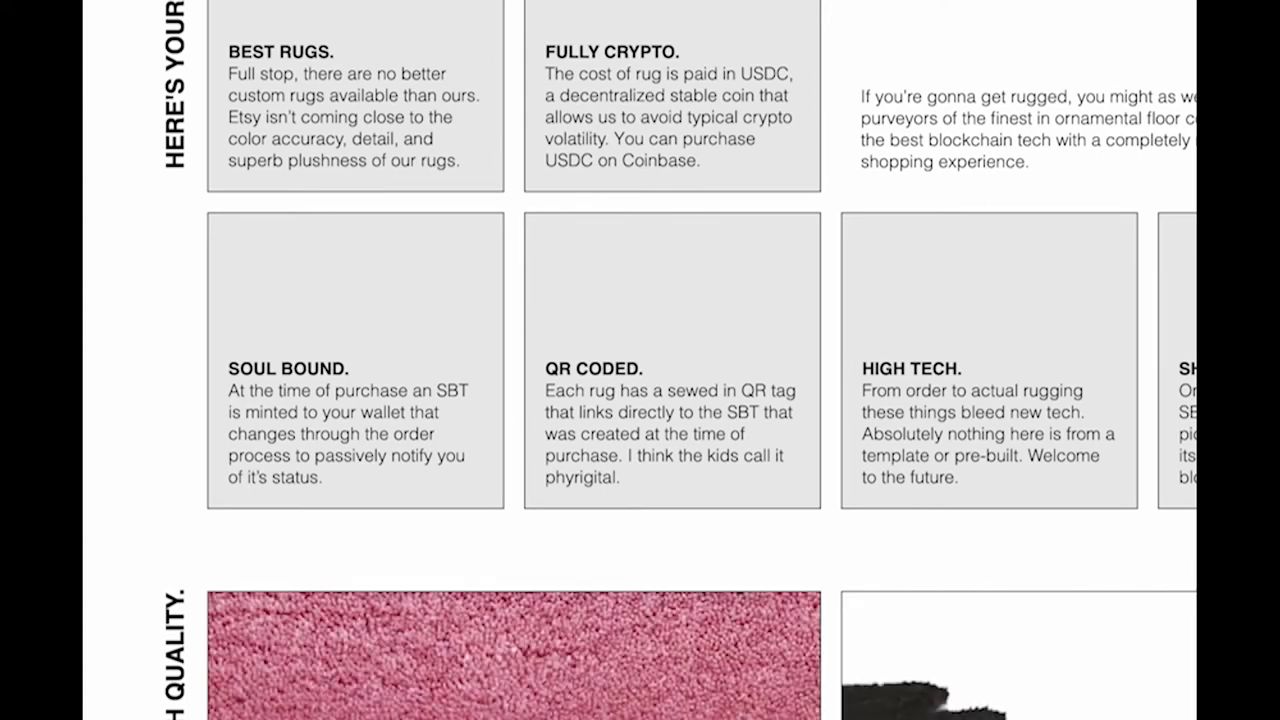
pyautogui.scroll(-3)
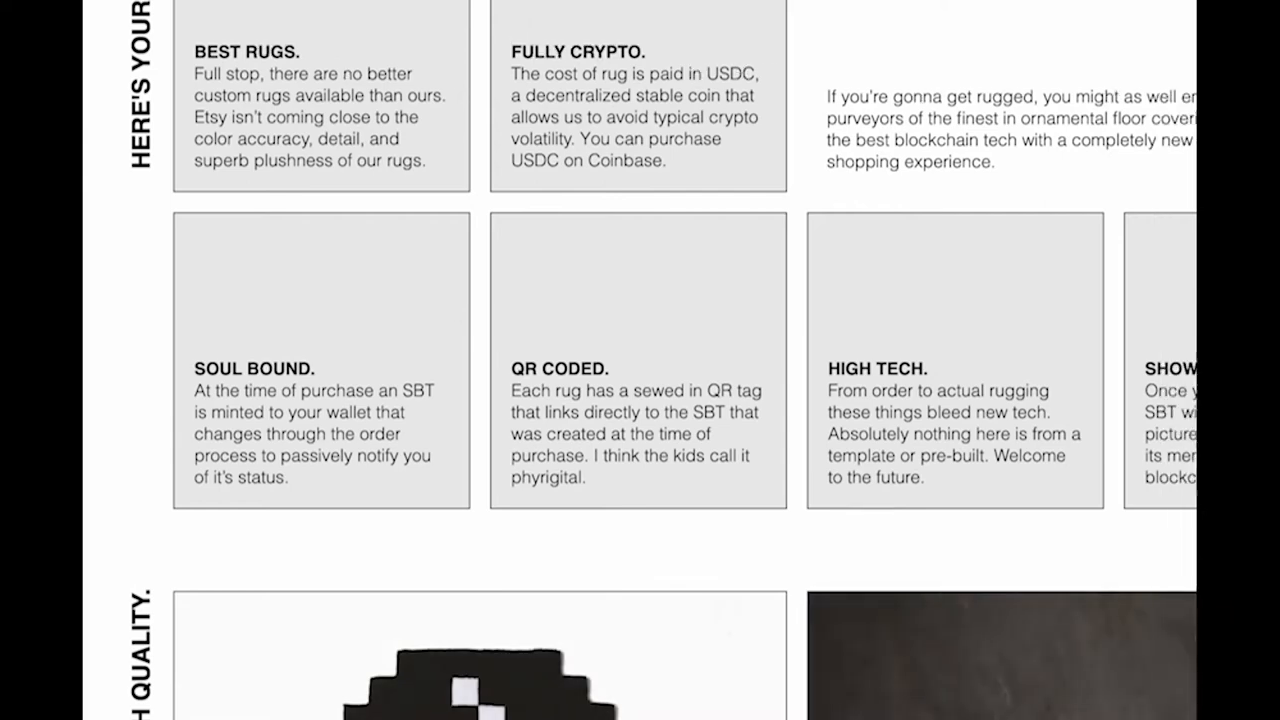
pyautogui.hscroll(3)
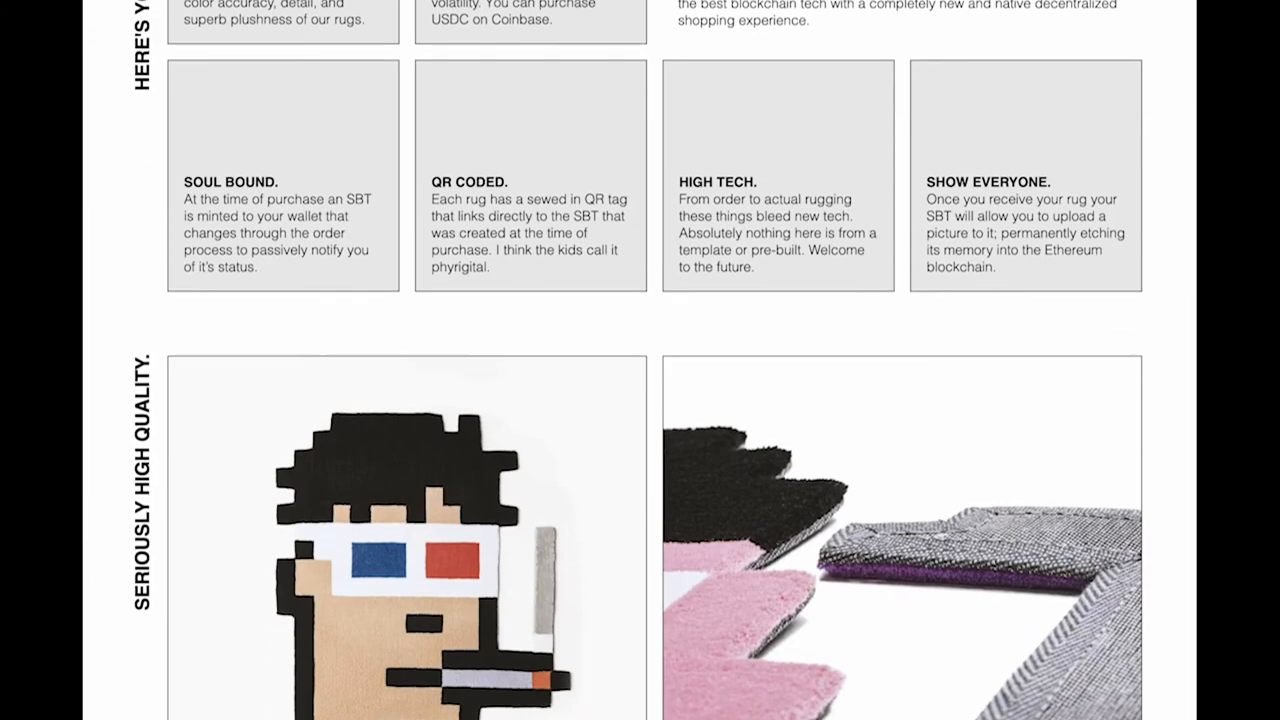
# Scroll to the Order Rugs Here cards: Small $320, Medium $420, Large $520
pyautogui.scroll(-3)
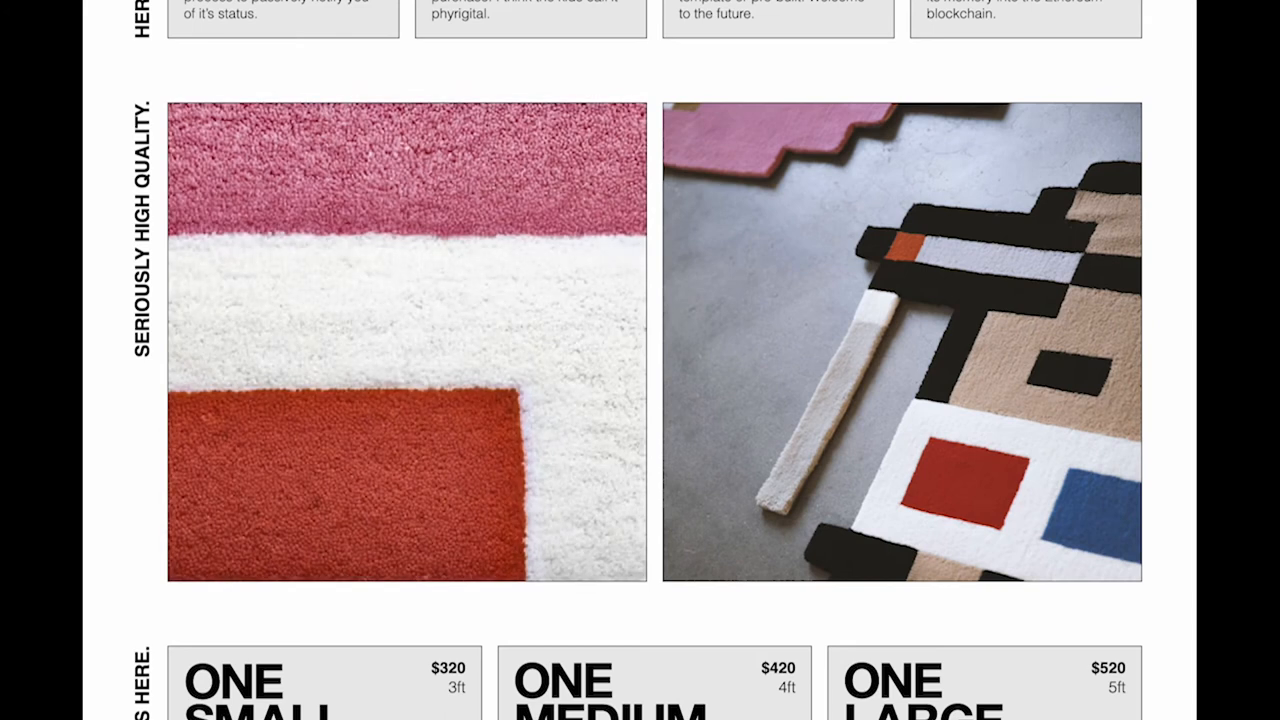
pyautogui.scroll(-3)
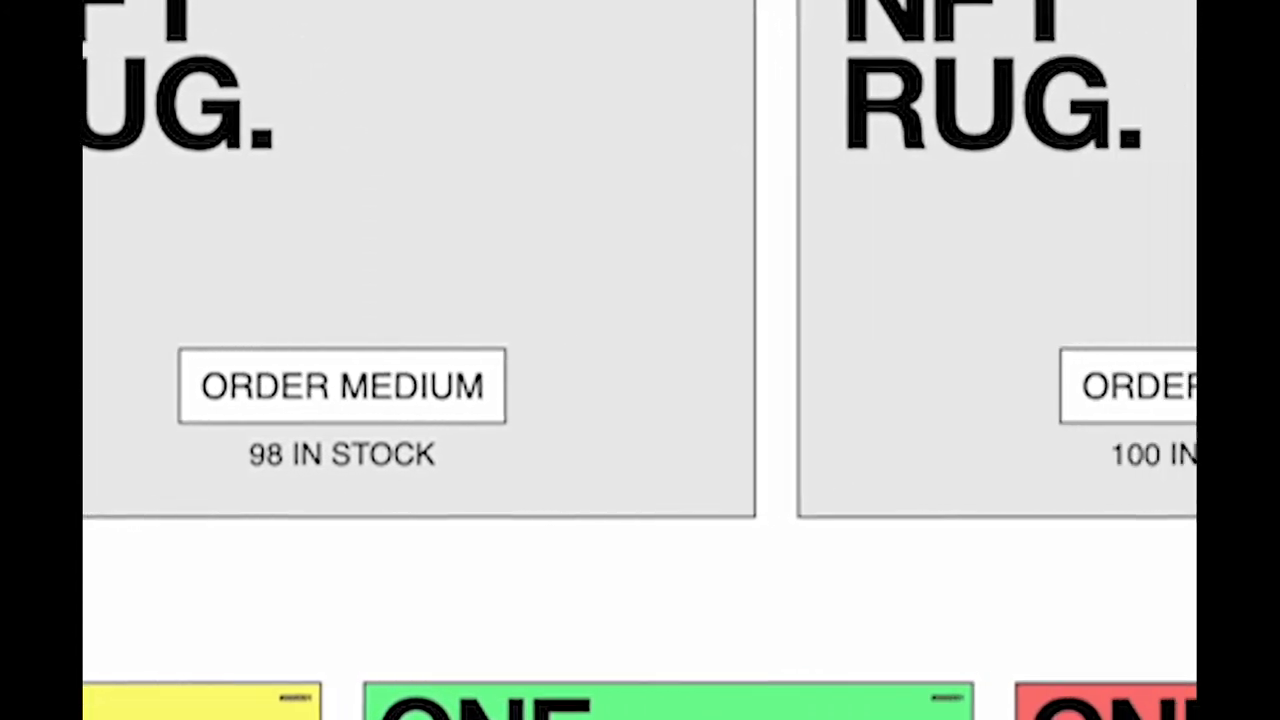
# Scroll to the Dynamic SBT/NFT status cards: Ordered, Shipped, Delivered, There Is A Problem
pyautogui.hscroll(3)
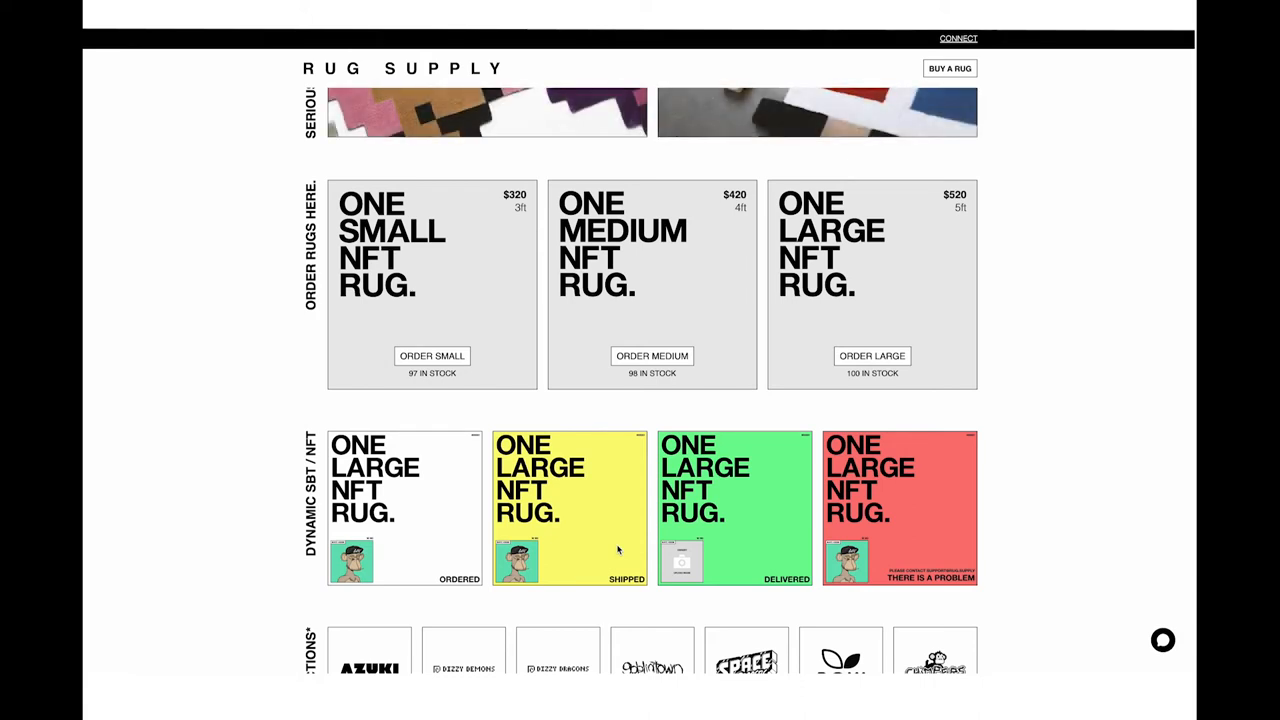
pyautogui.scroll(-3)
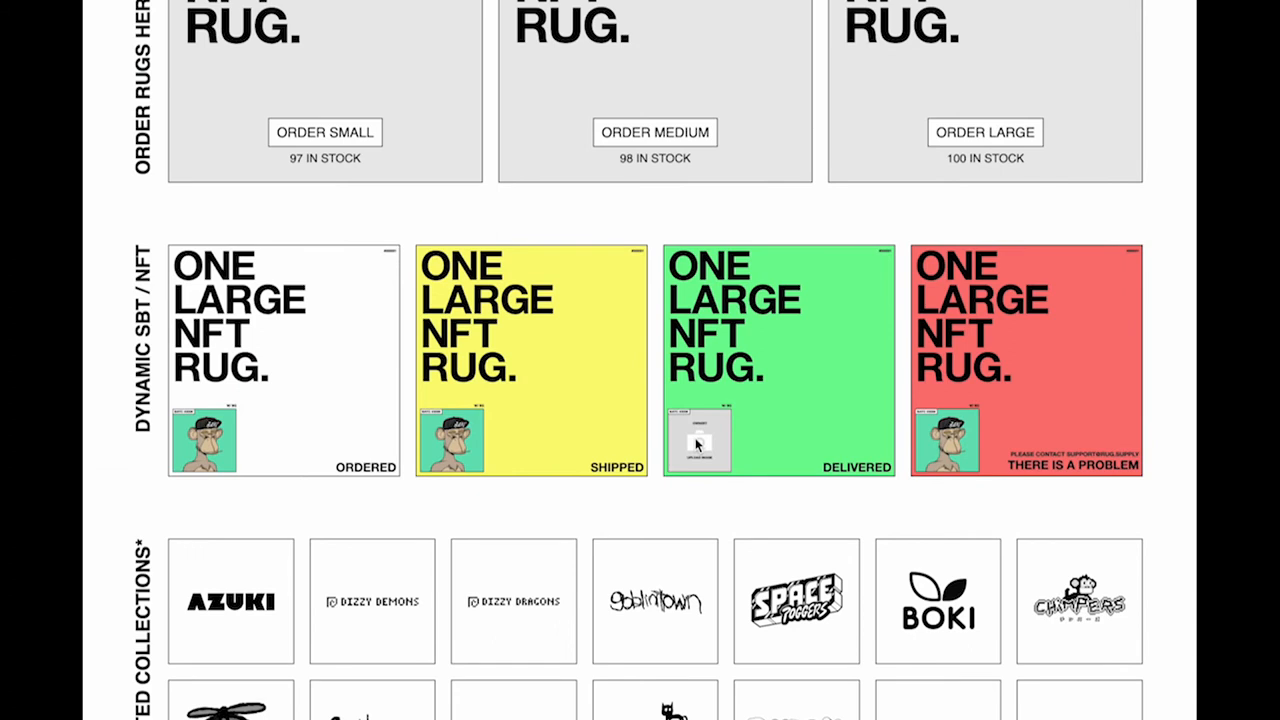
# Scroll past the supported collections grid and open the New Collection Request form
pyautogui.scroll(-3)
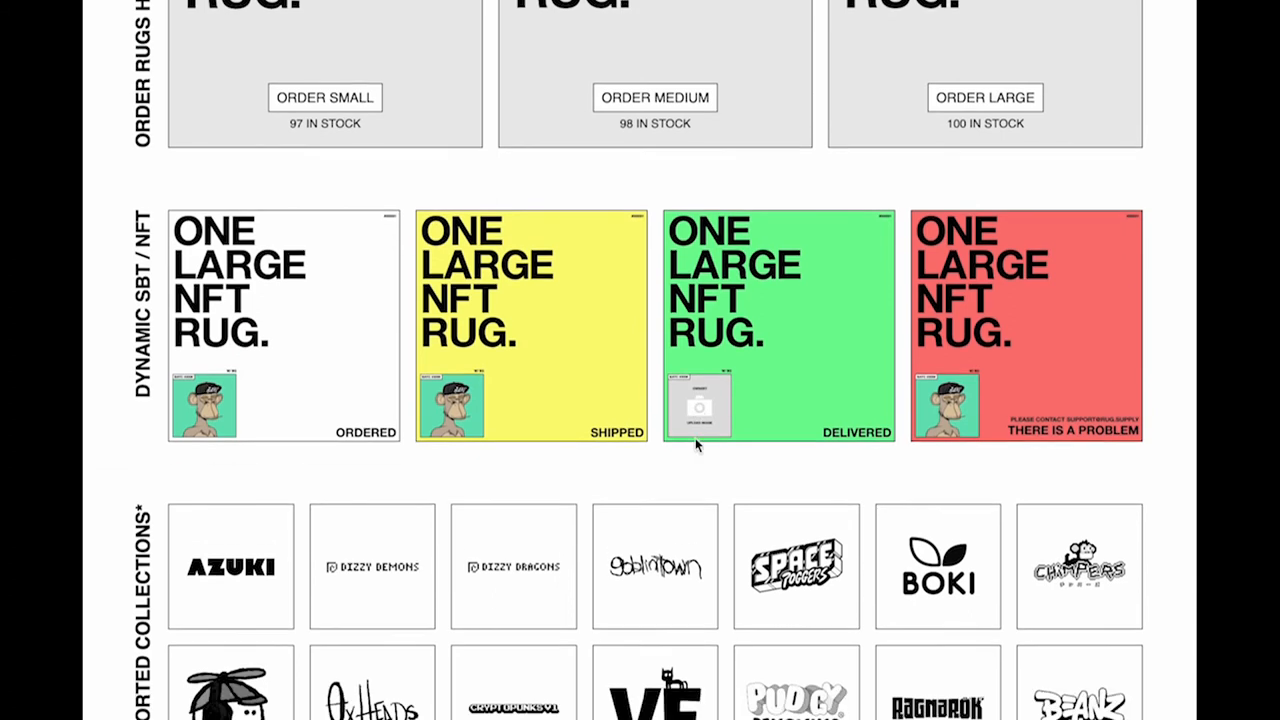
pyautogui.scroll(-3)
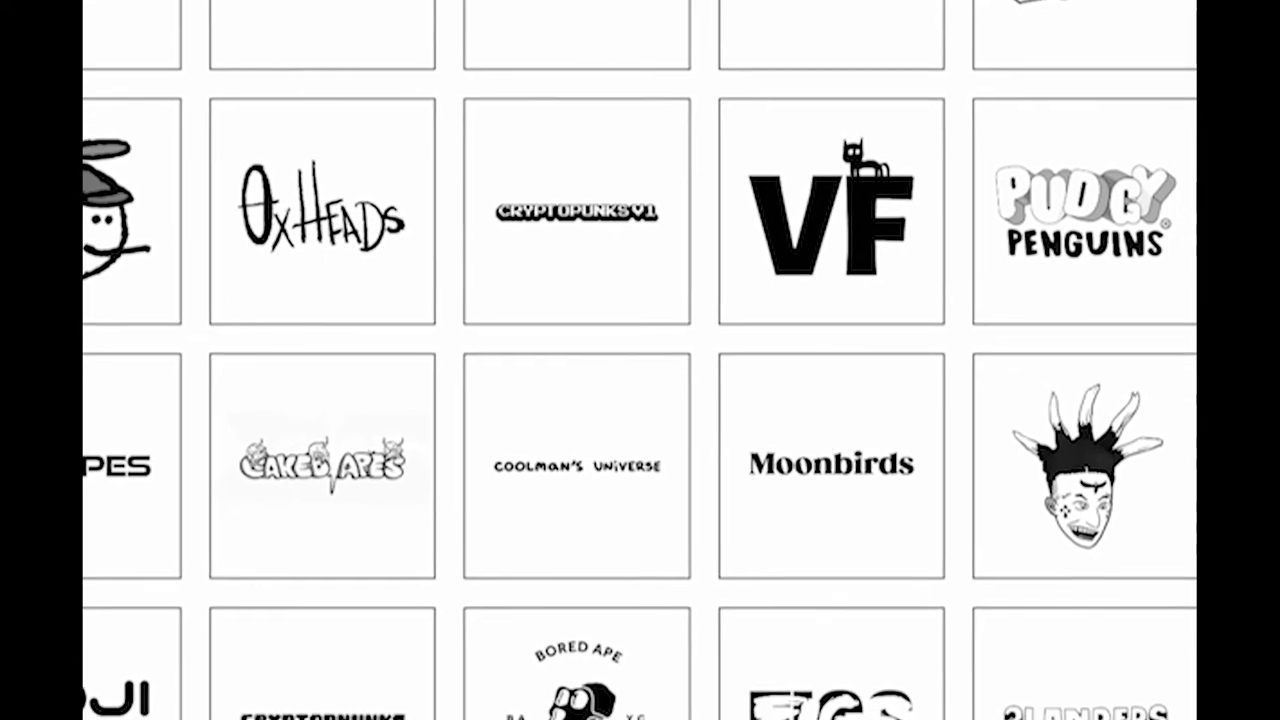
pyautogui.scroll(-3)
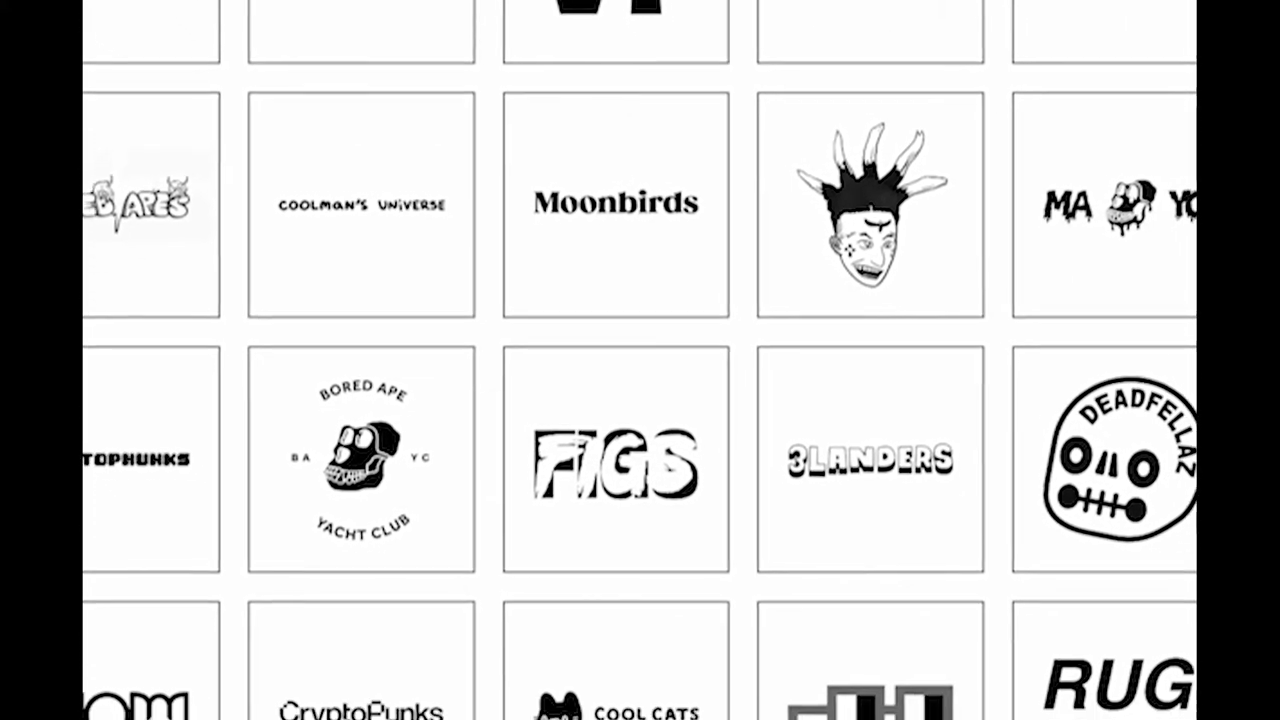
pyautogui.scroll(-3)
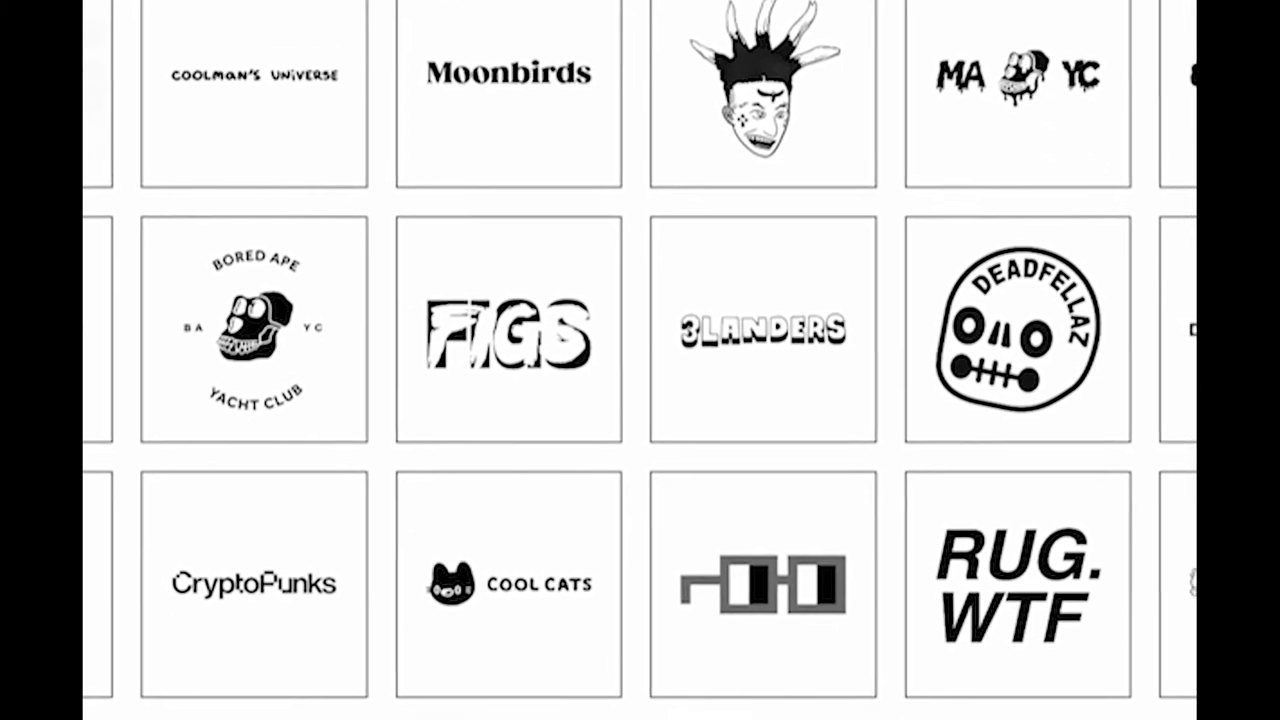
pyautogui.scroll(-3)
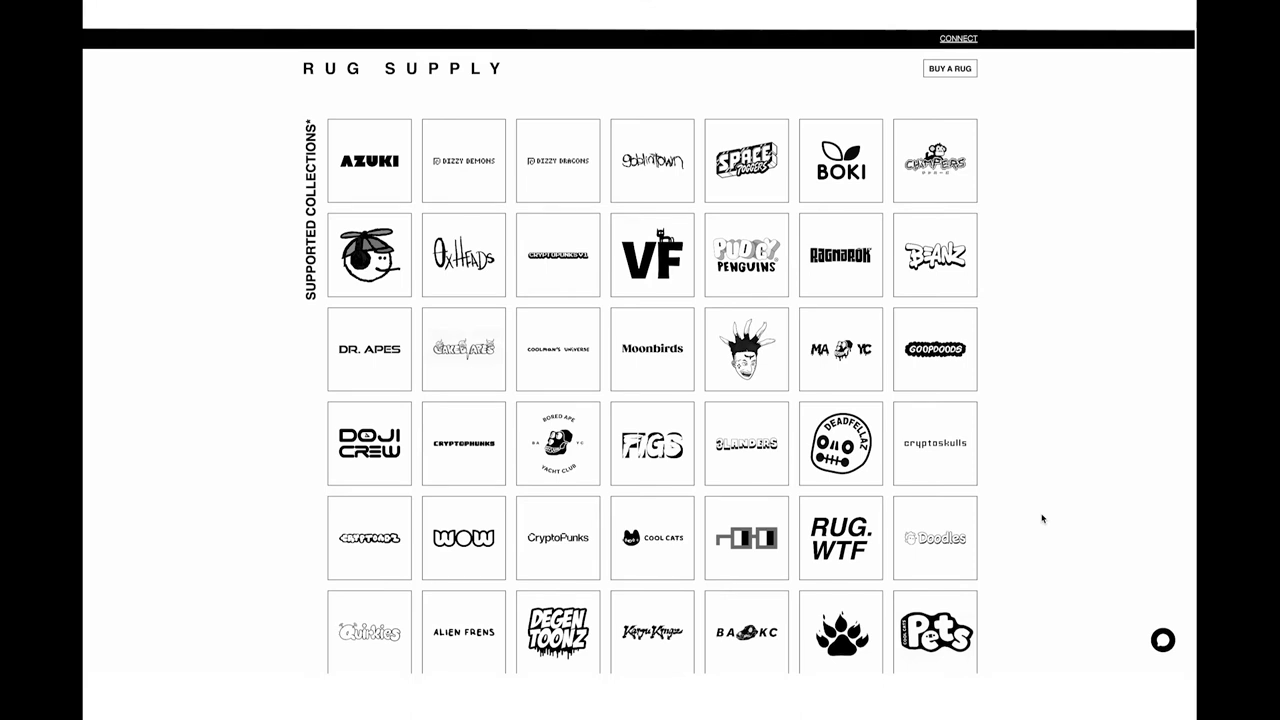
pyautogui.scroll(-3)
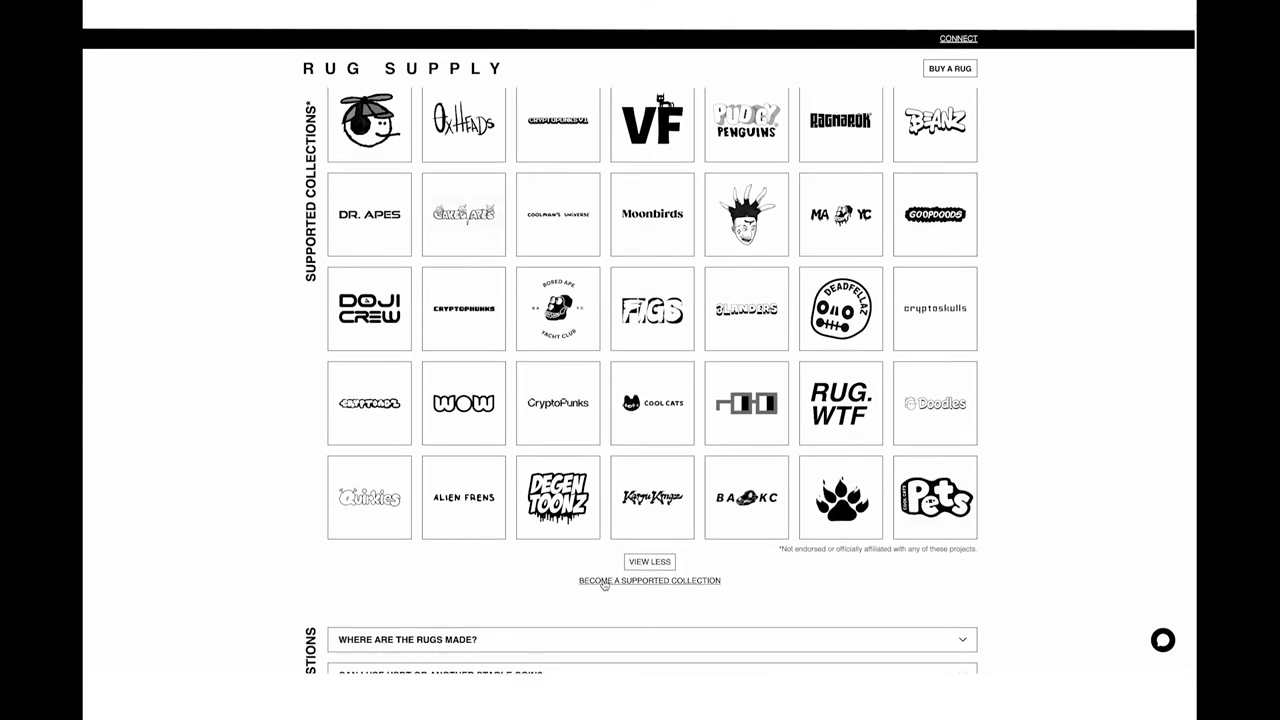
pyautogui.click(648, 580)
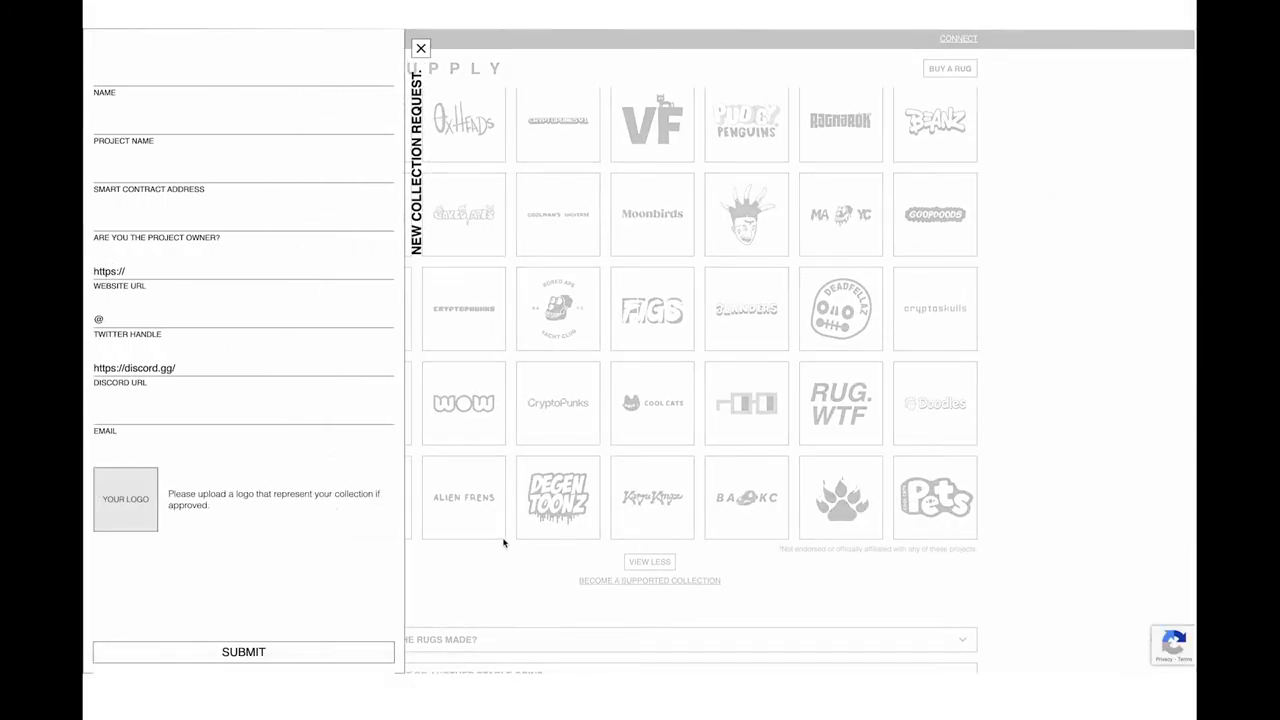
# Close the New Collection Request form
pyautogui.click(420, 48)
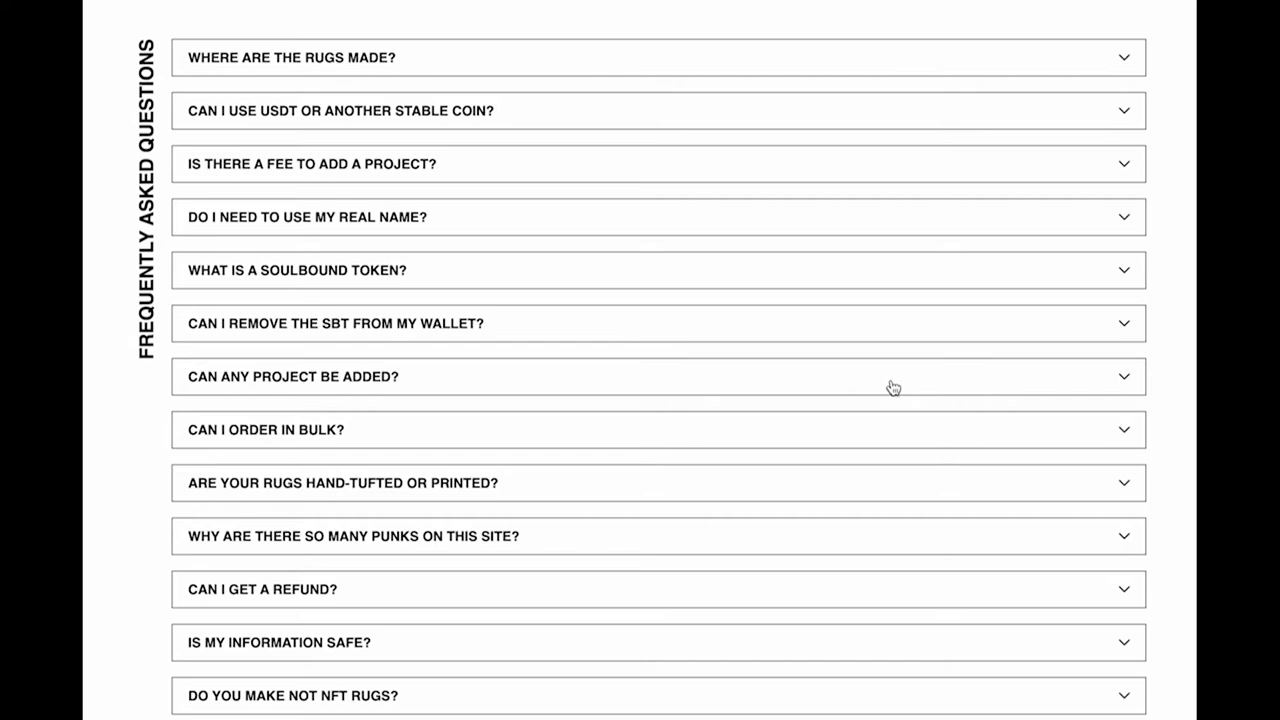
pyautogui.moveTo(508, 68)
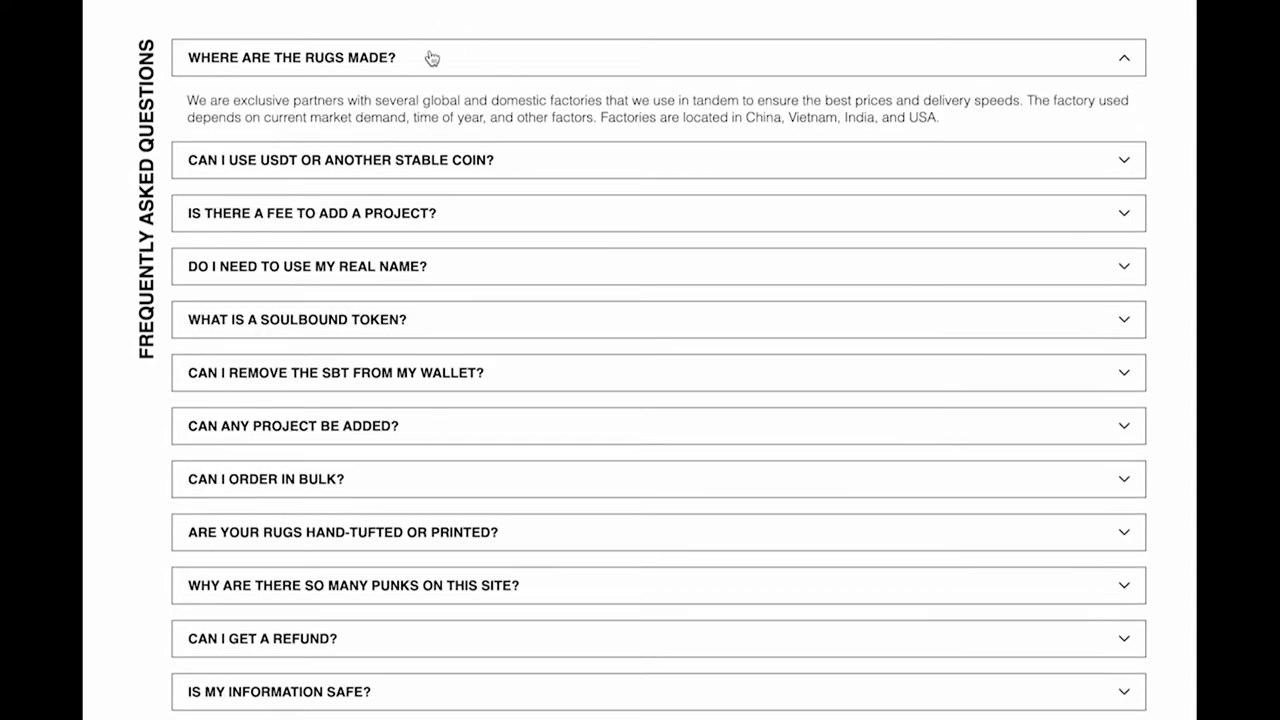
pyautogui.moveTo(428, 56)
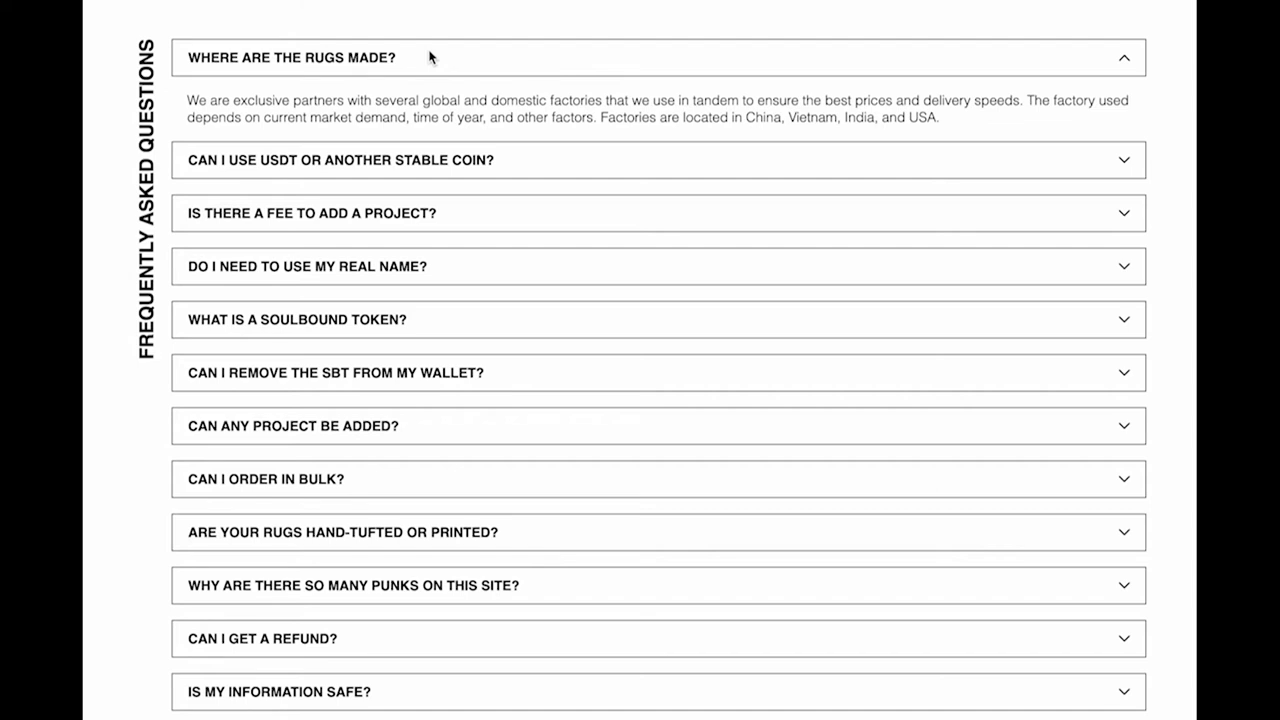
pyautogui.moveTo(332, 160)
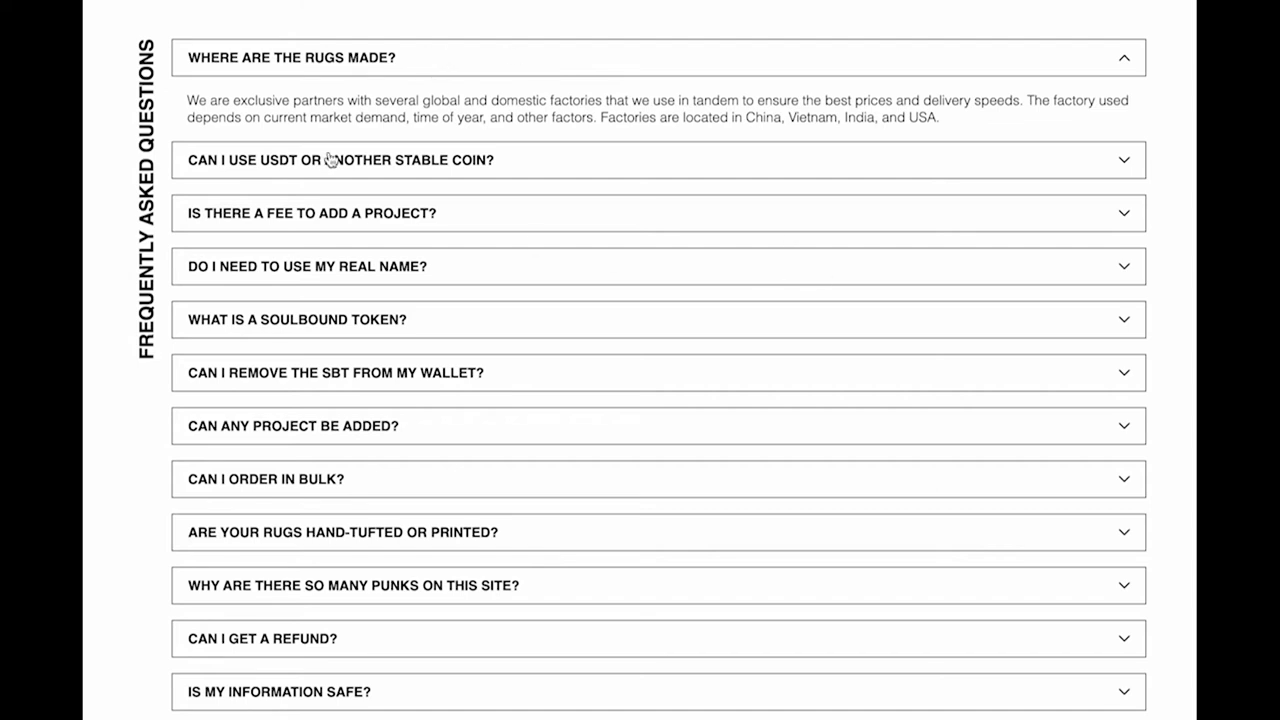
pyautogui.scroll(3)
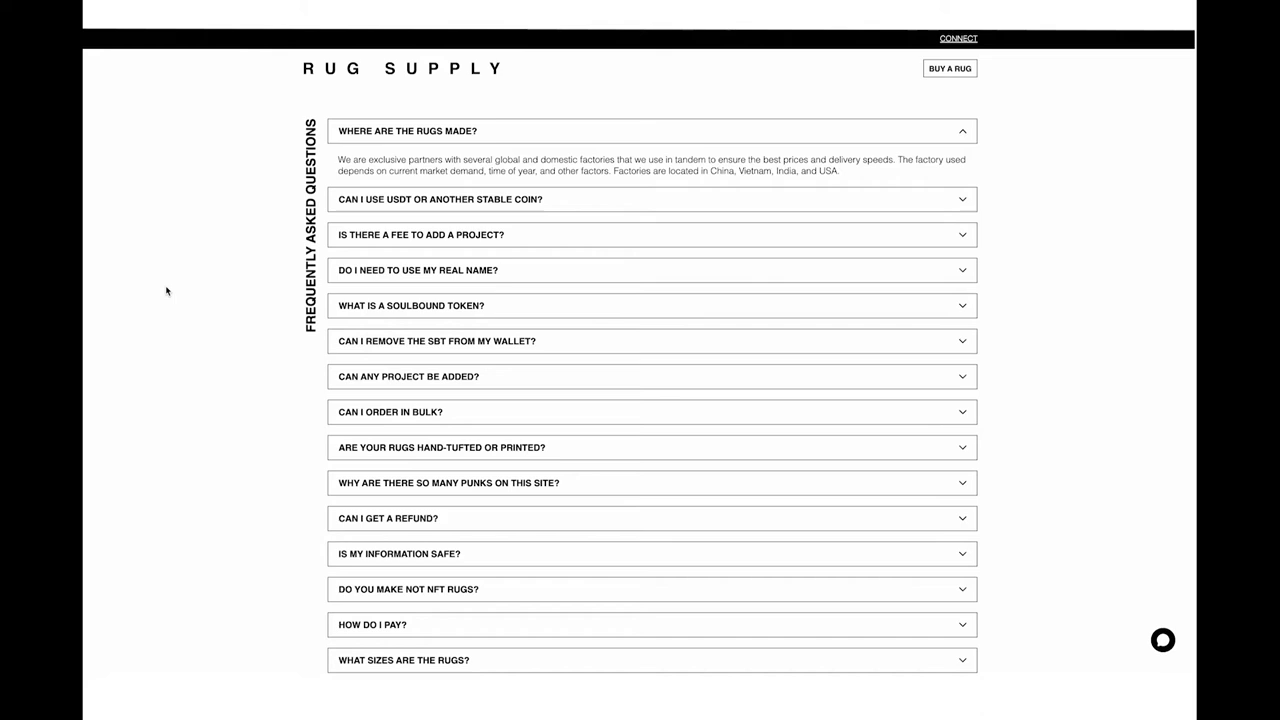
pyautogui.scroll(-3)
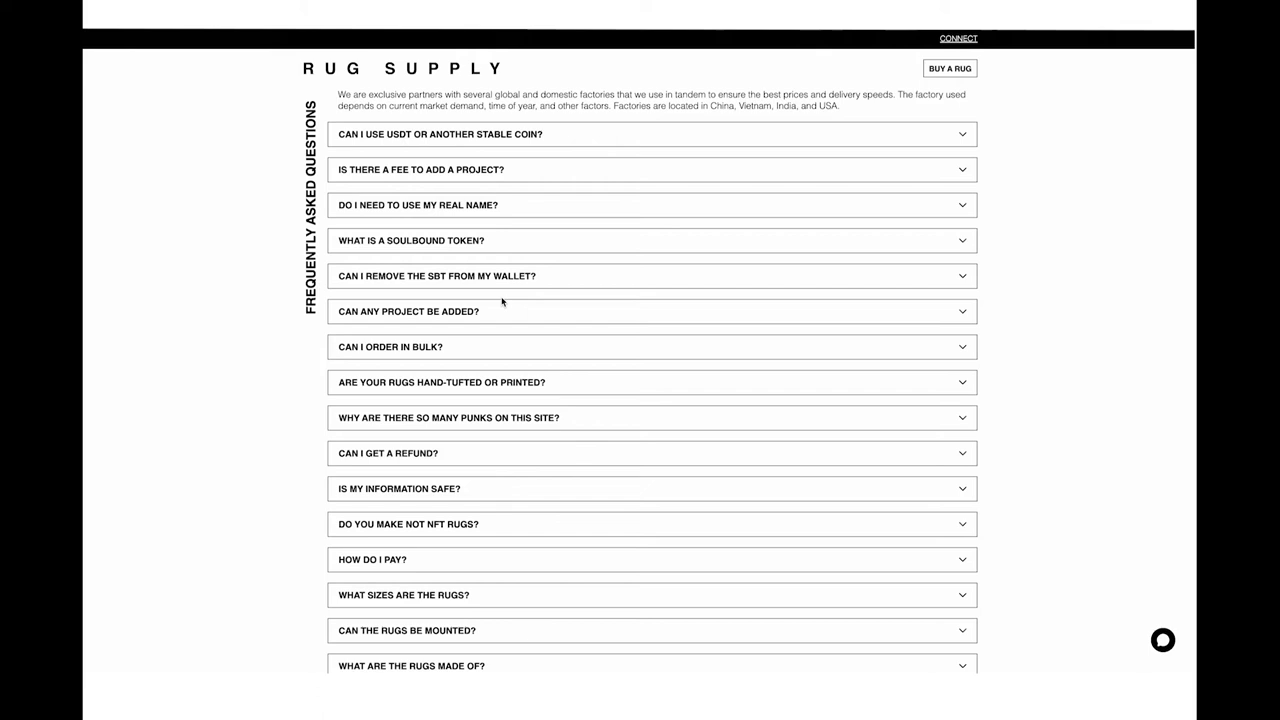
pyautogui.moveTo(1158, 648)
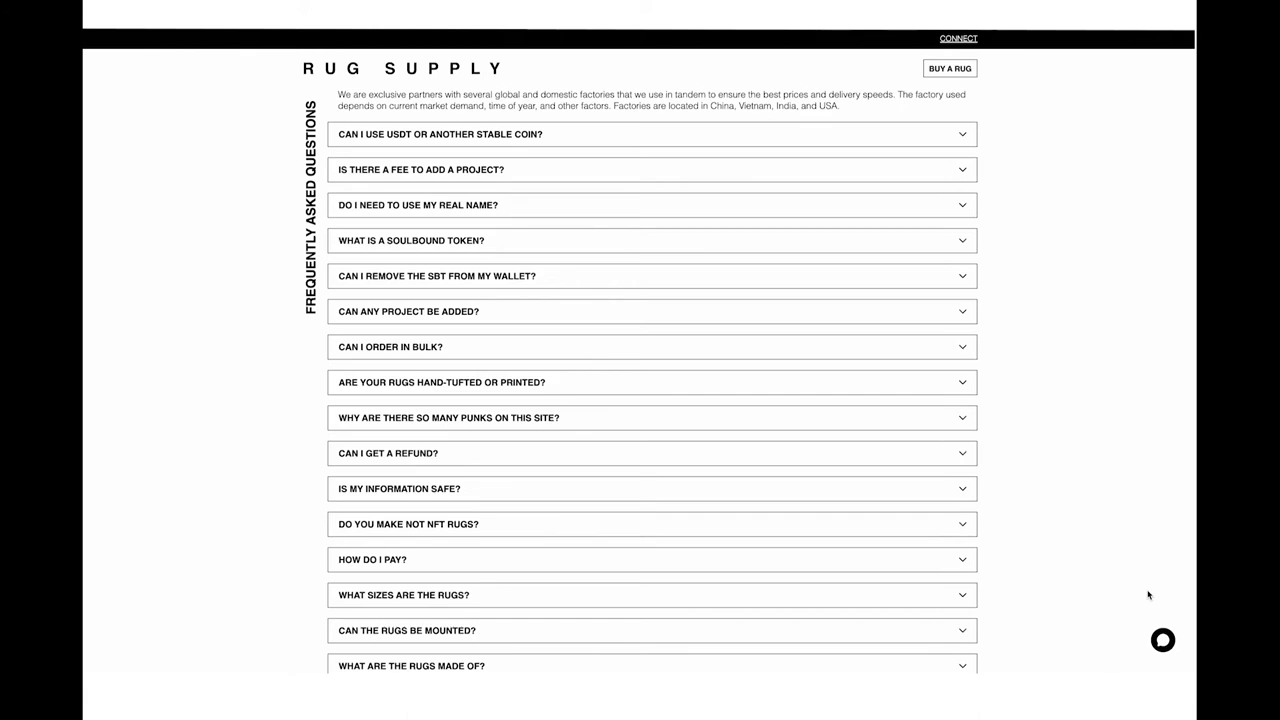
pyautogui.scroll(-3)
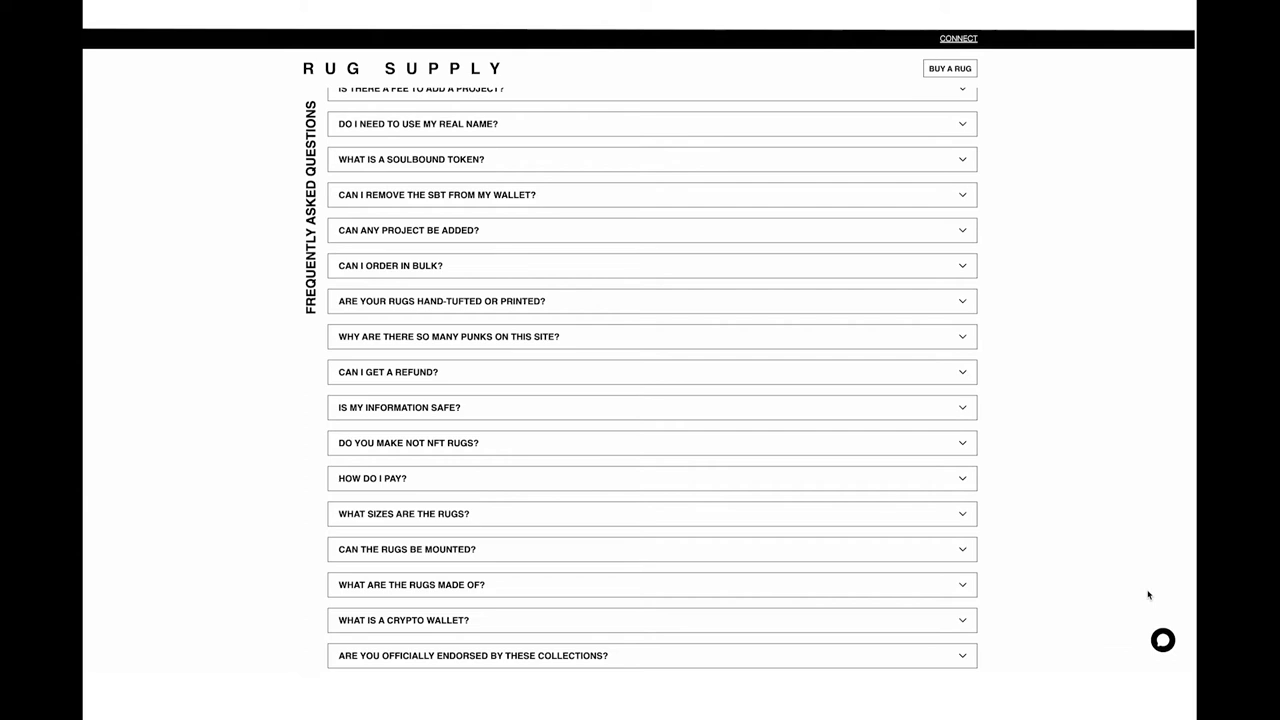
pyautogui.scroll(-3)
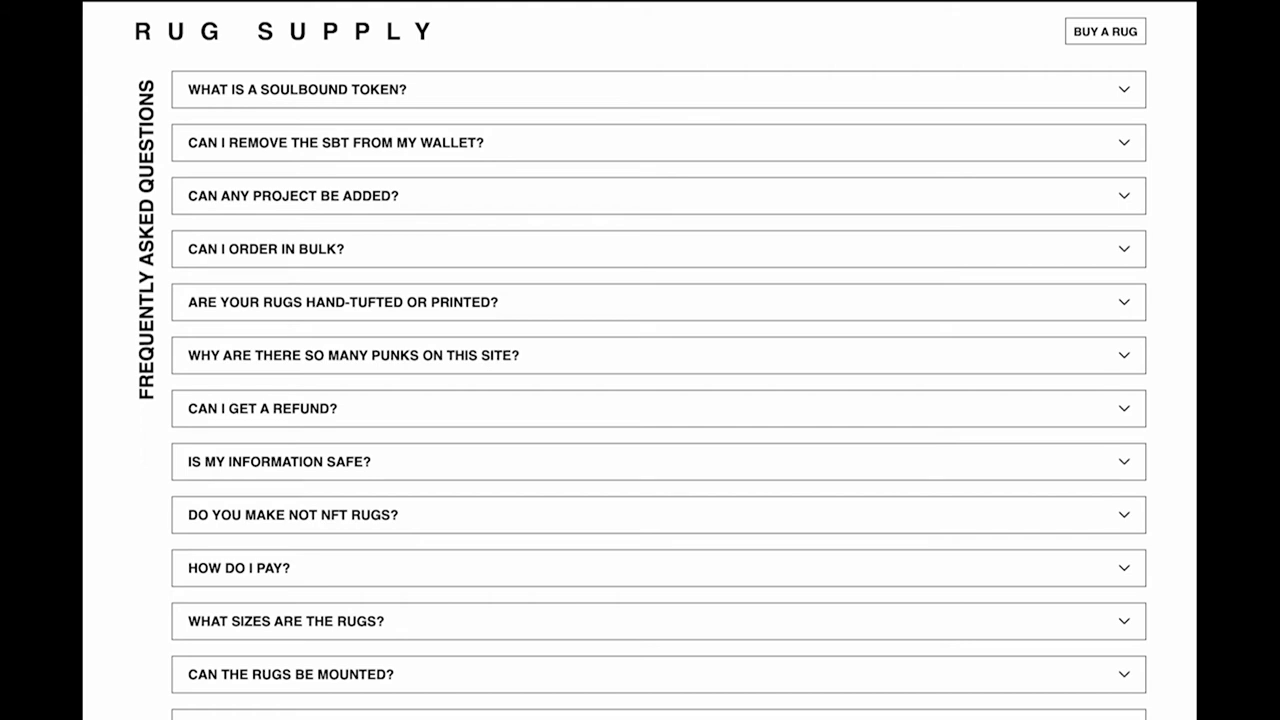
pyautogui.scroll(-3)
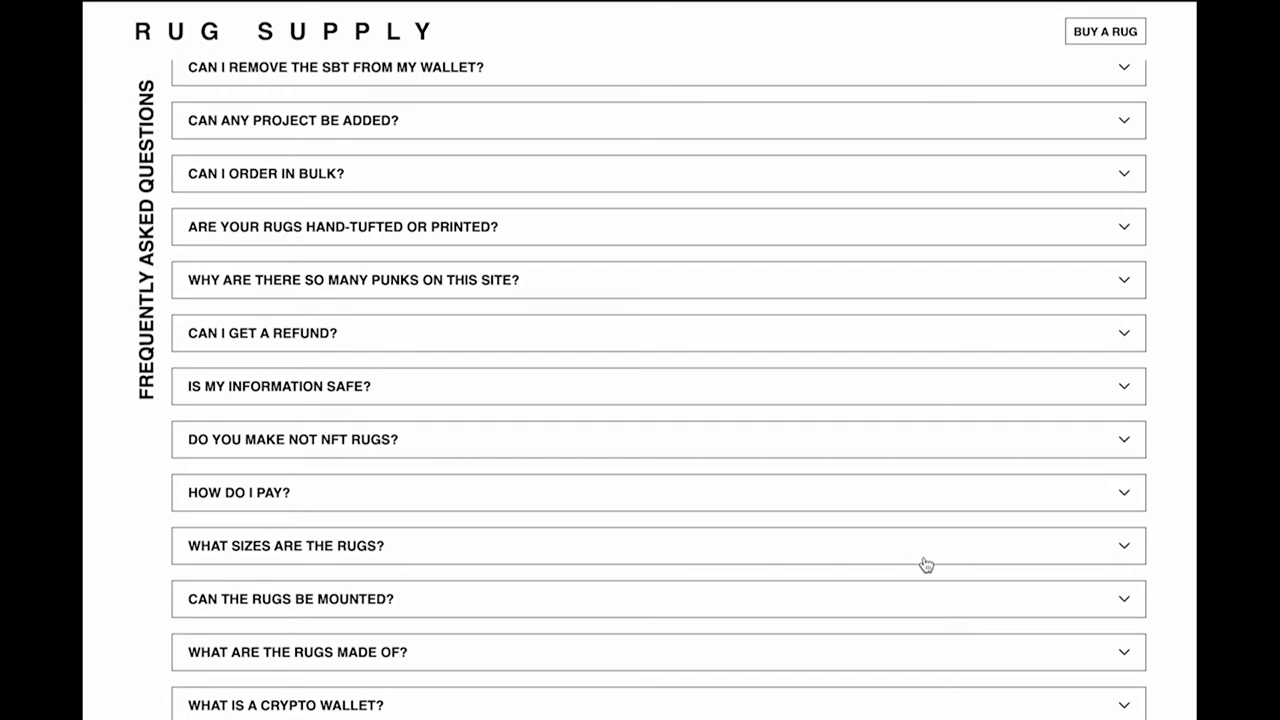
pyautogui.scroll(-3)
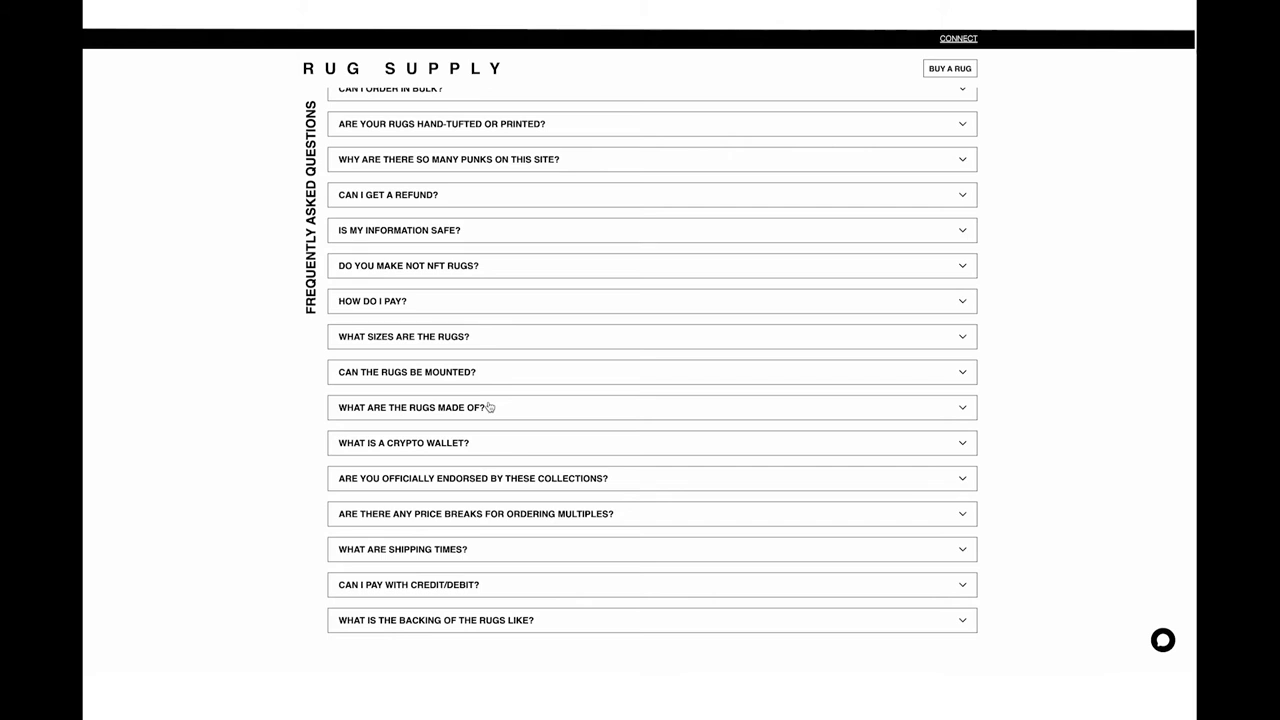
# Expand the FAQ answer to 'What are the rugs made of?'
pyautogui.scroll(-3)
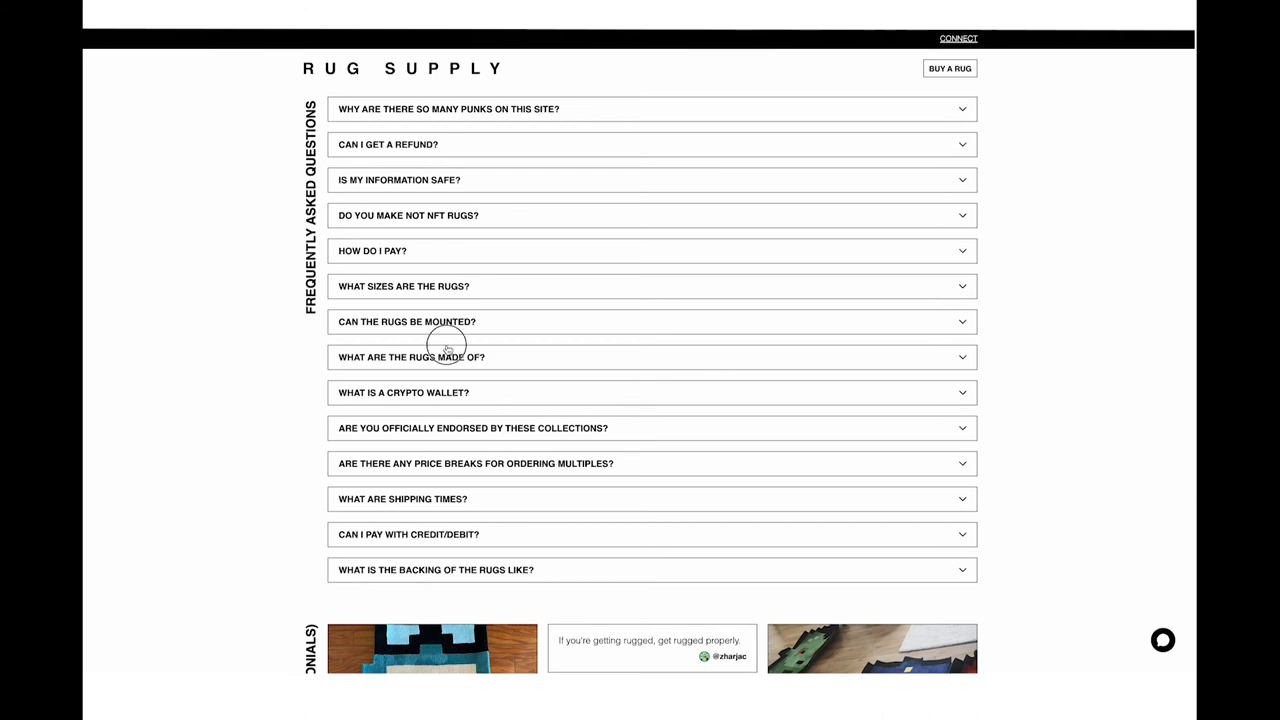
pyautogui.click(652, 356)
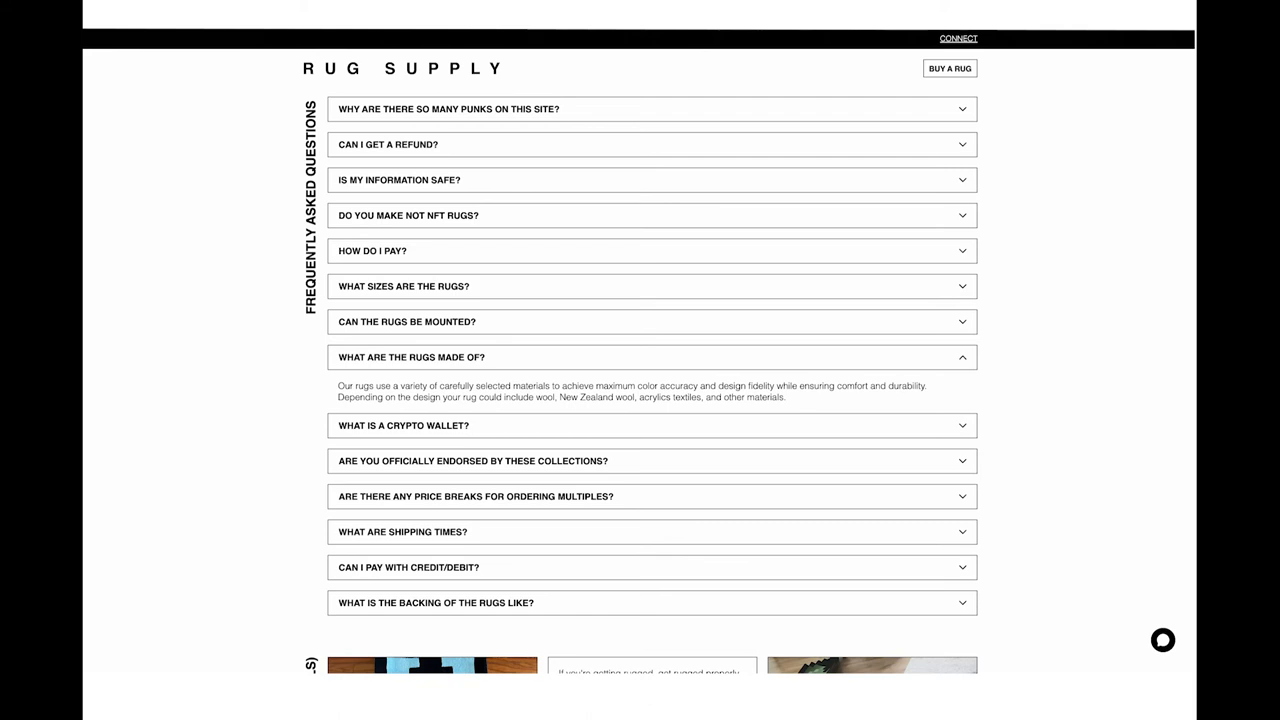
pyautogui.moveTo(612, 264)
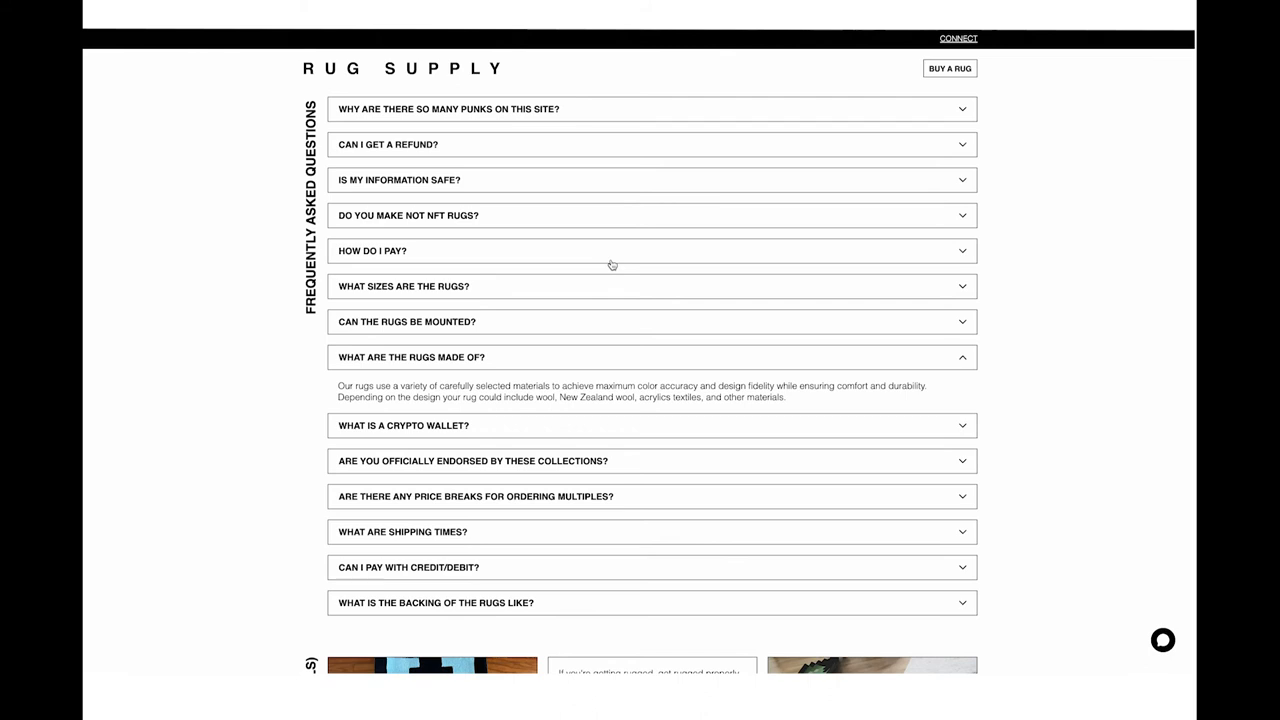
pyautogui.moveTo(524, 356)
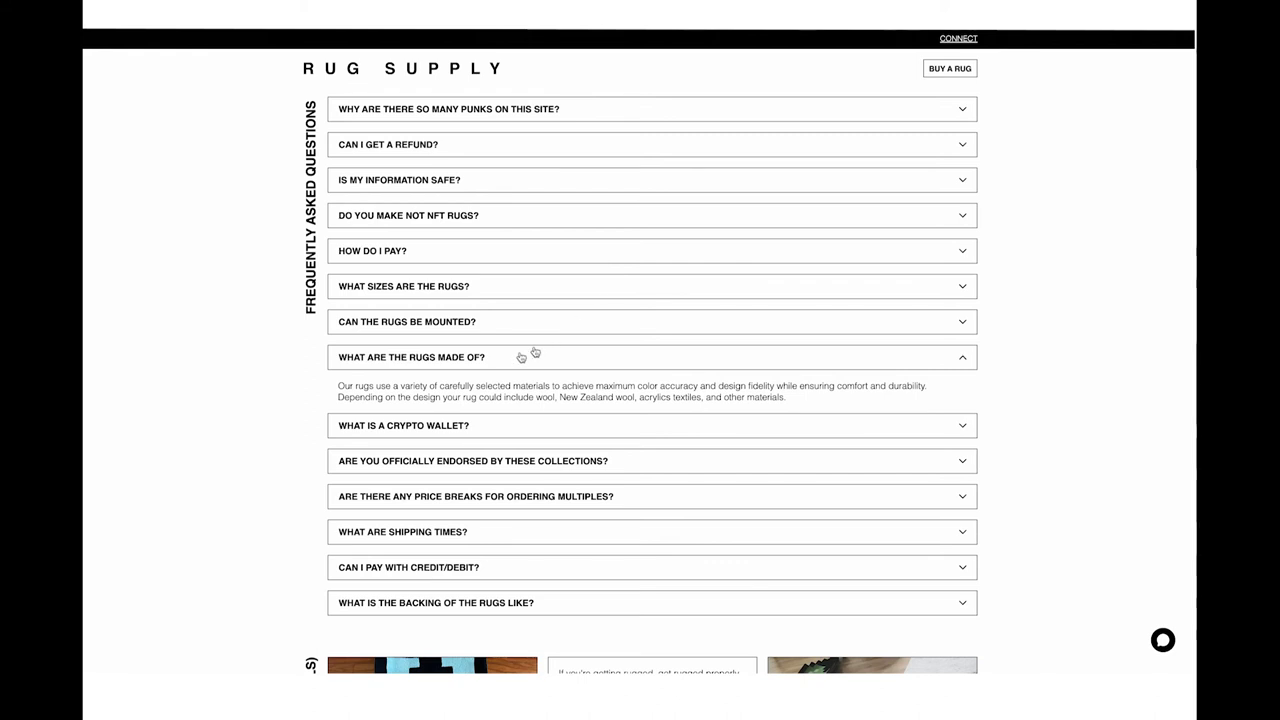
pyautogui.click(652, 356)
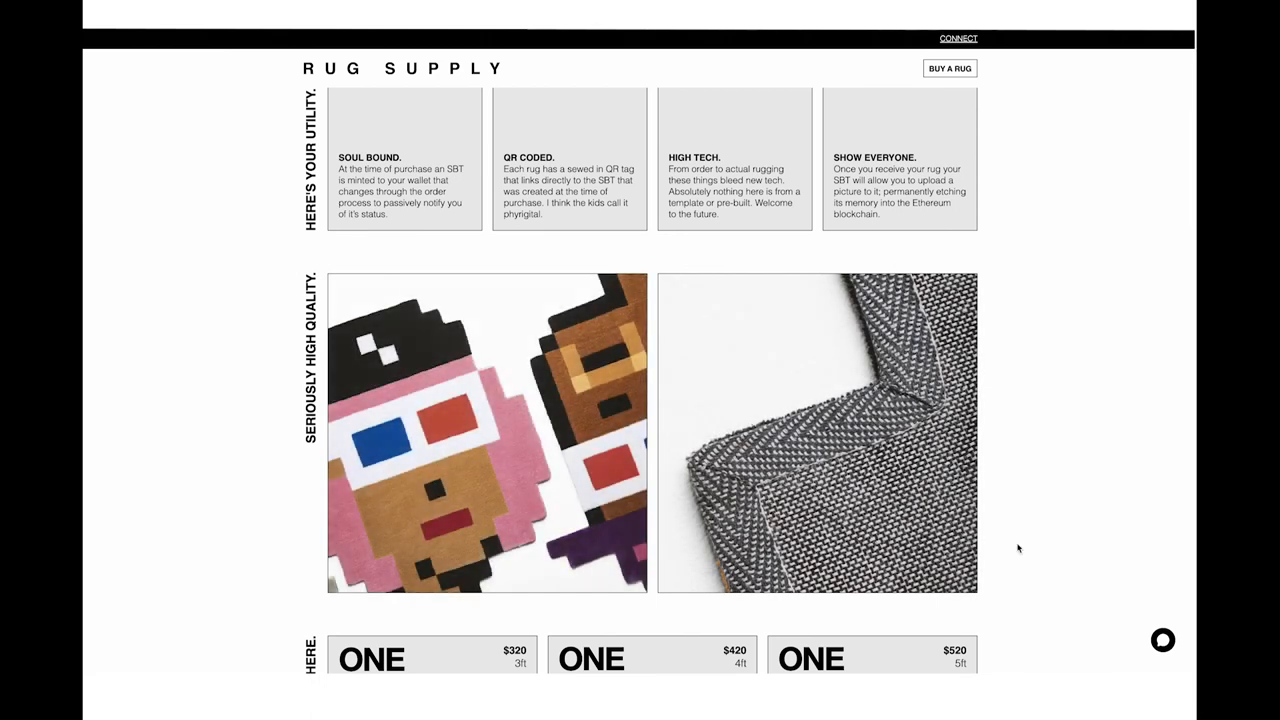
# Connect a crypto wallet from the page header and open the Referrals panel
pyautogui.scroll(-3)
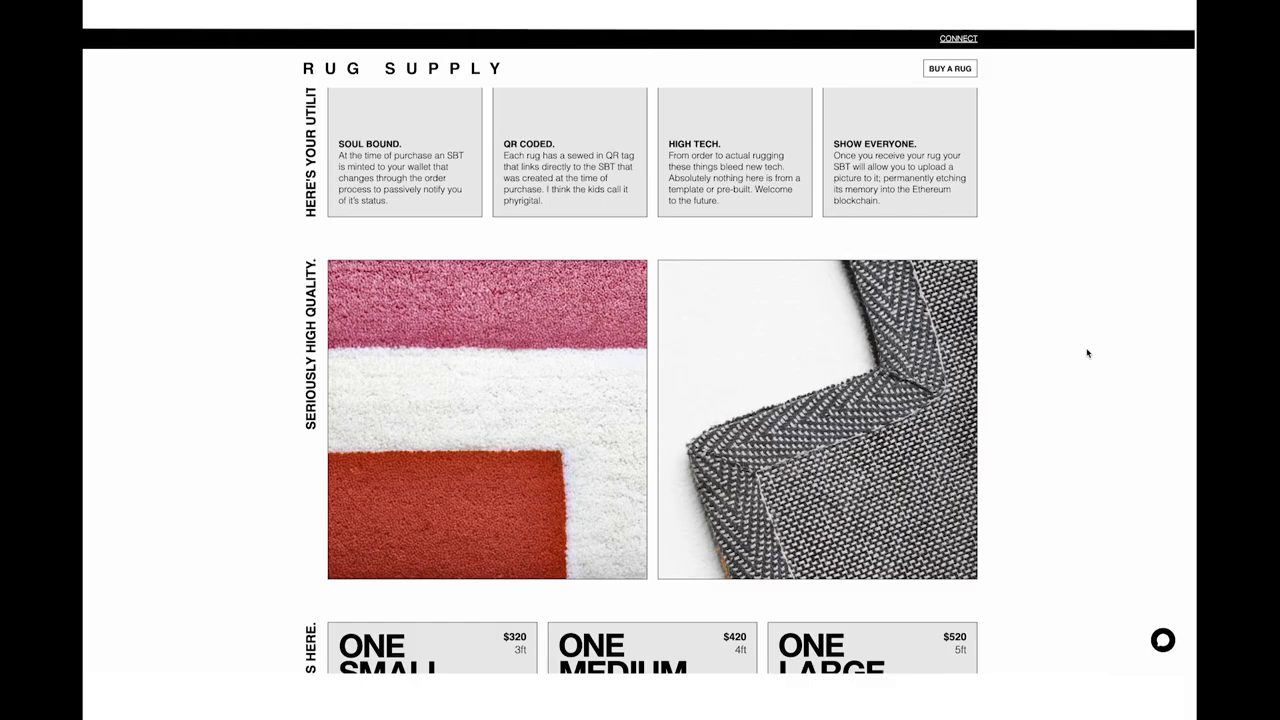
pyautogui.scroll(-3)
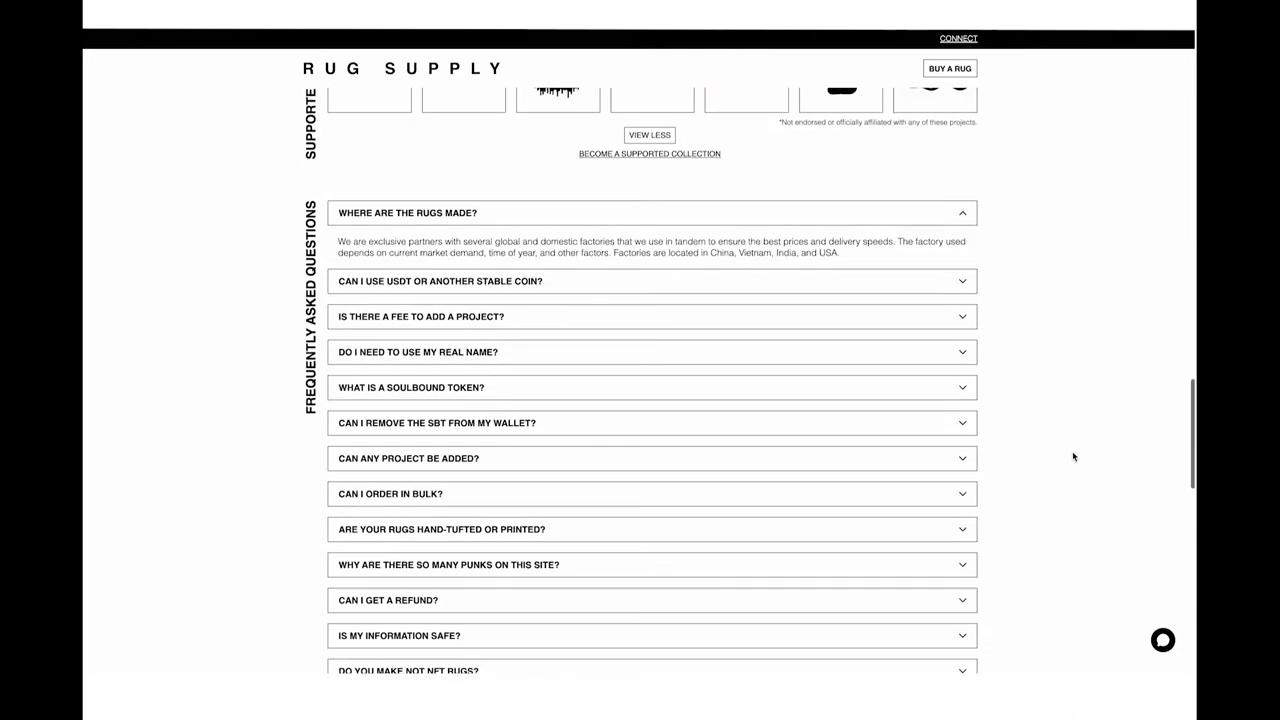
pyautogui.scroll(-3)
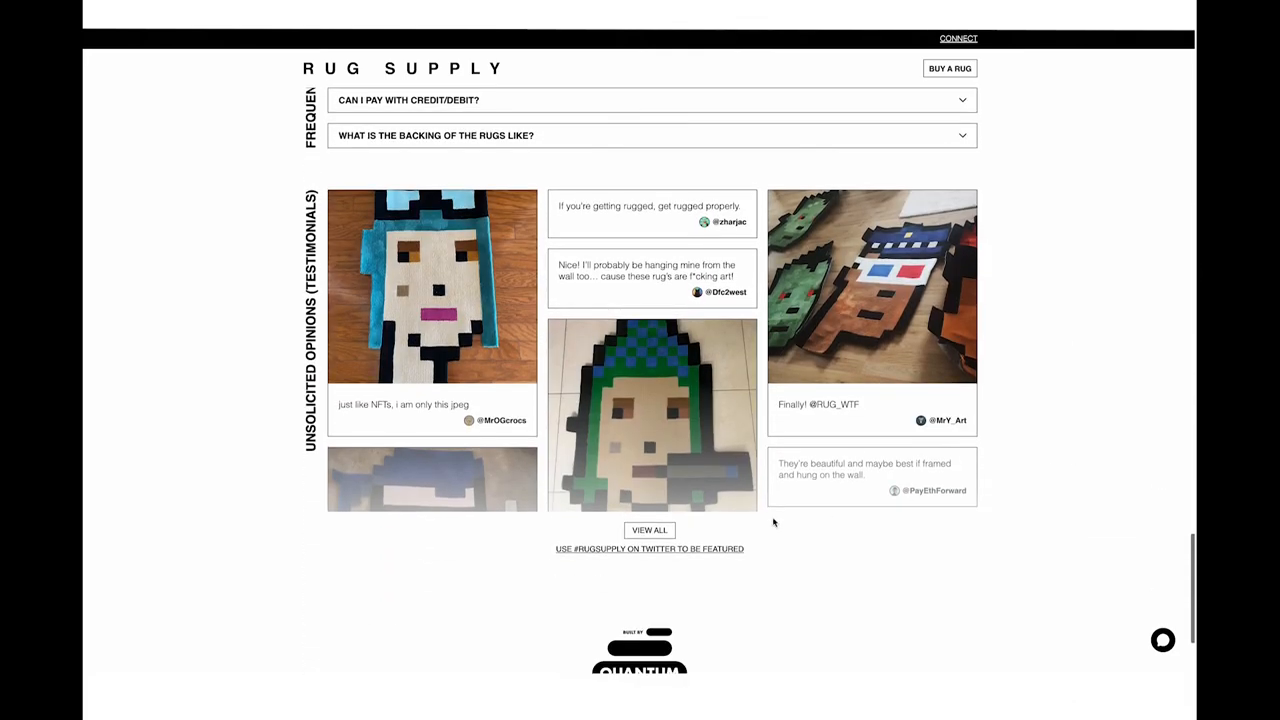
pyautogui.scroll(-3)
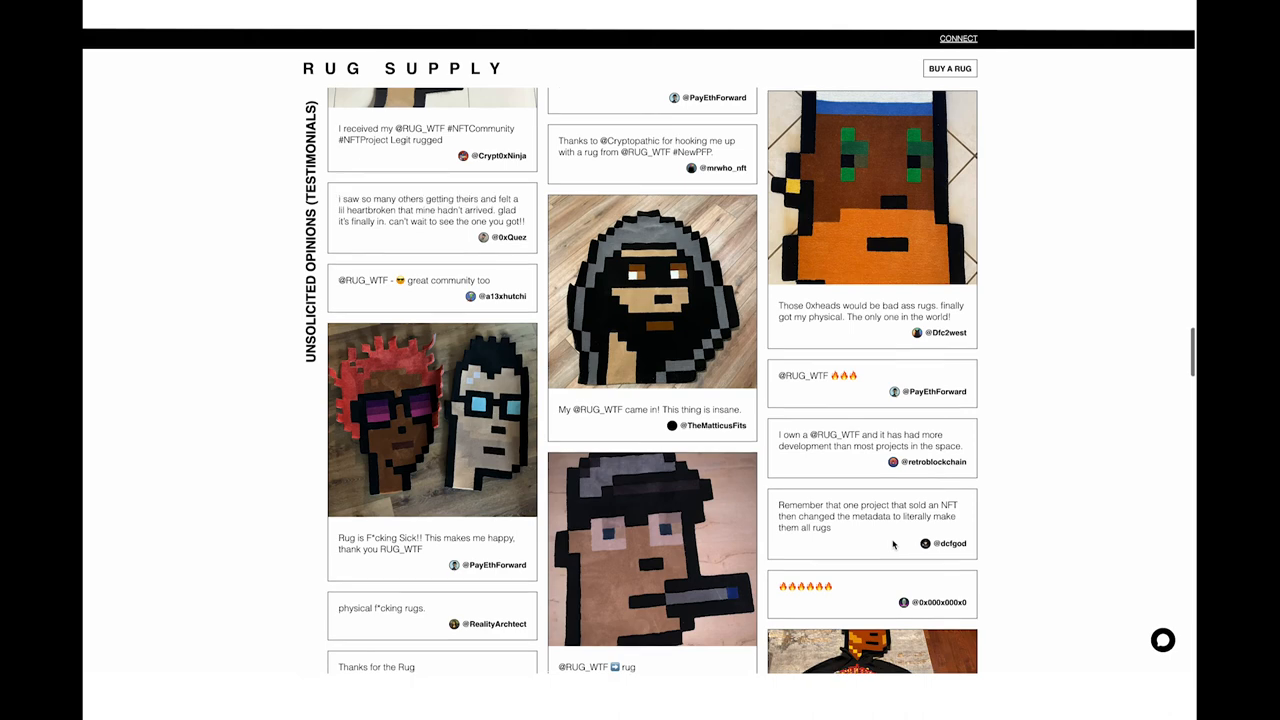
pyautogui.scroll(3)
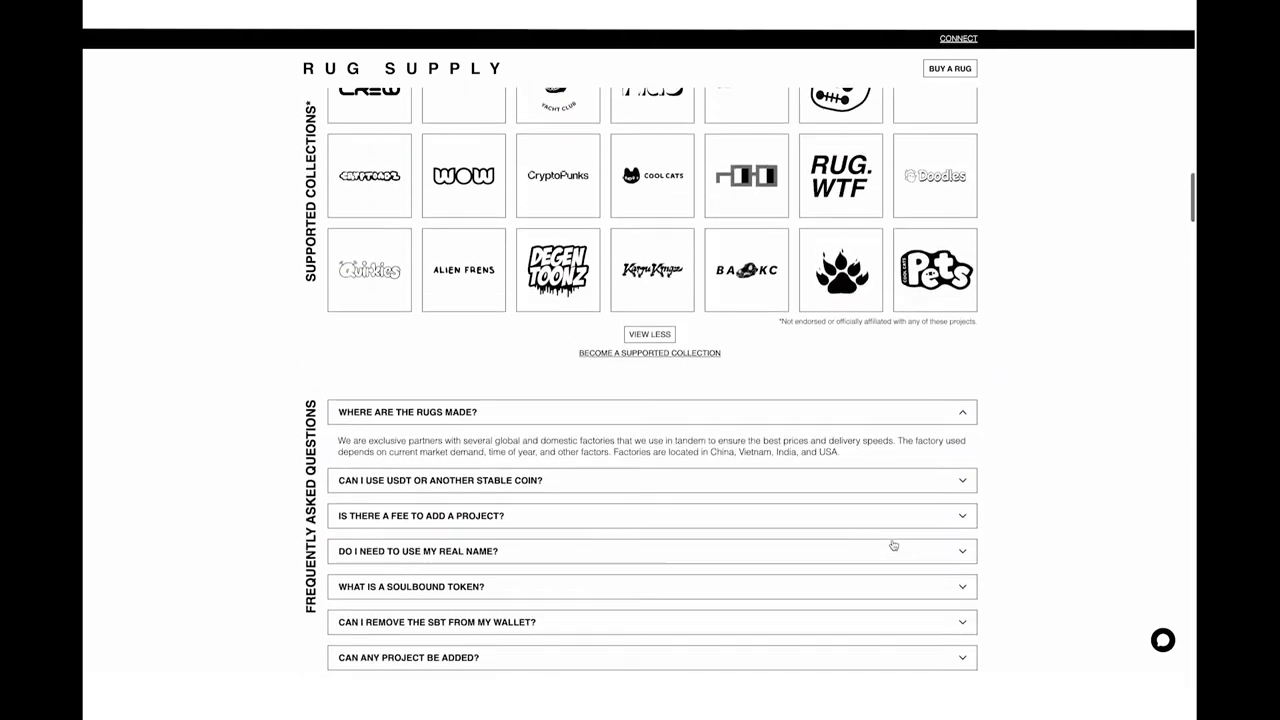
pyautogui.scroll(3)
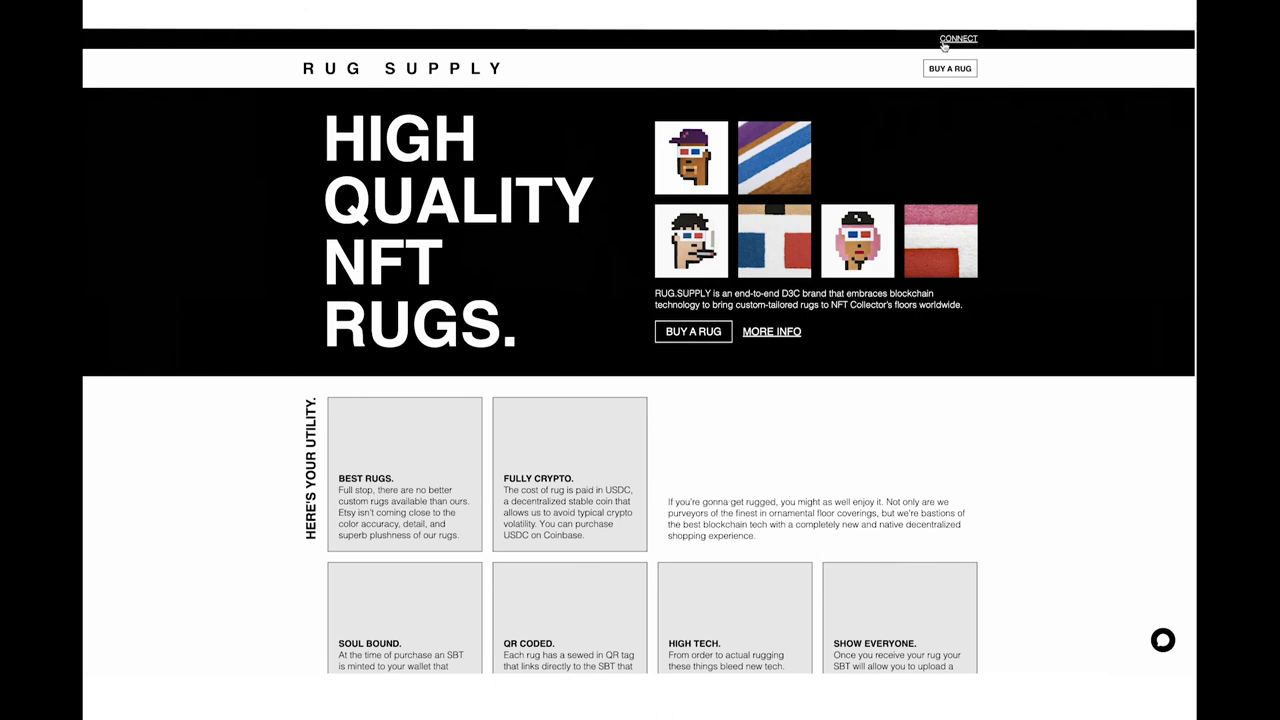
pyautogui.click(958, 38)
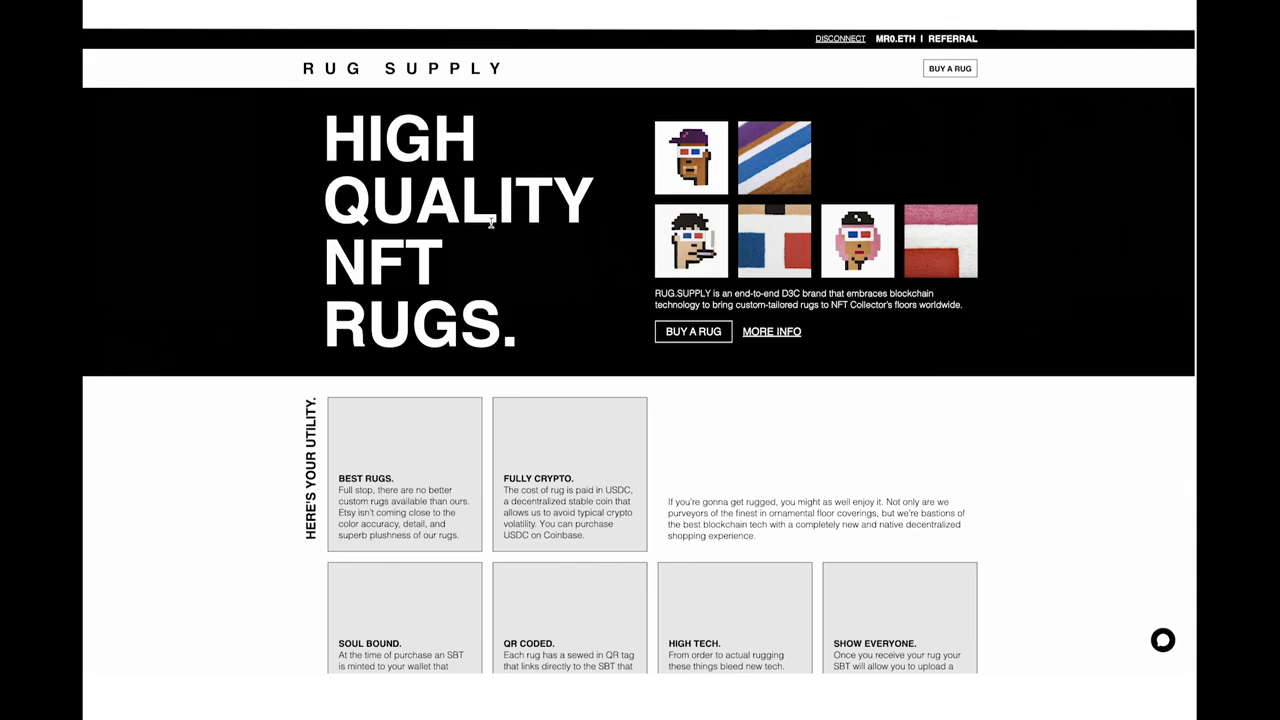
pyautogui.click(952, 38)
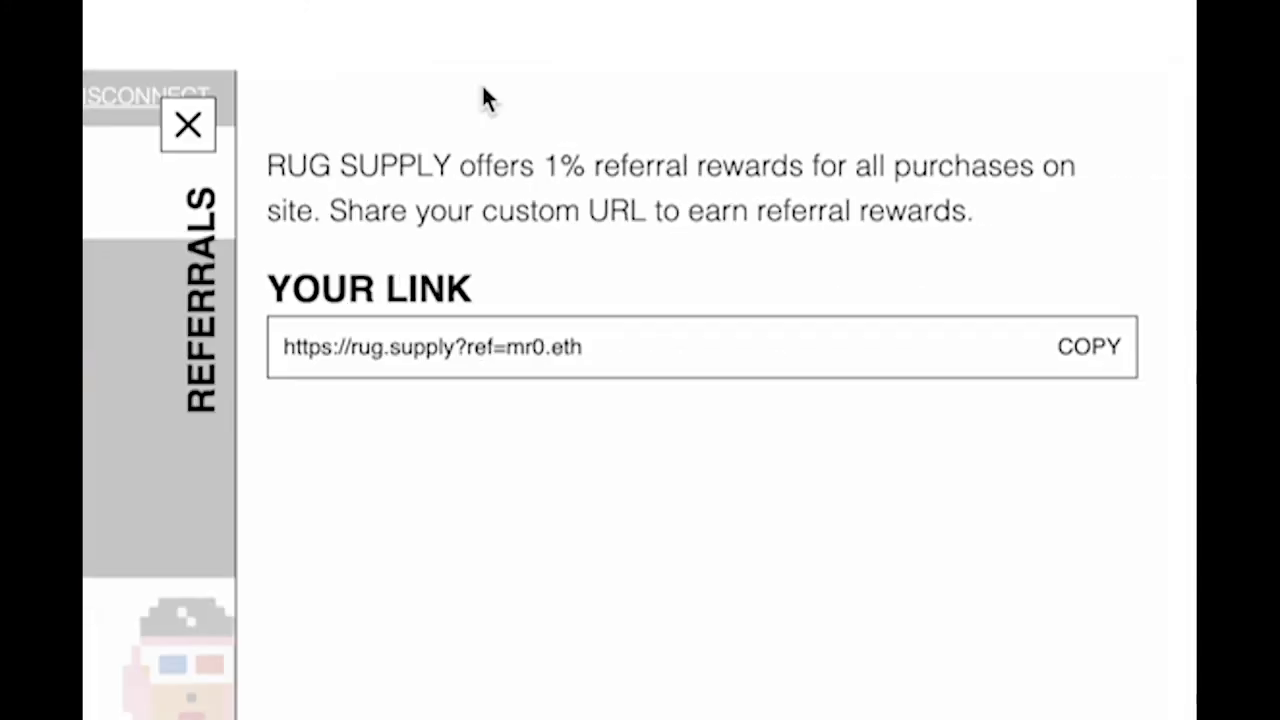
pyautogui.moveTo(336, 538)
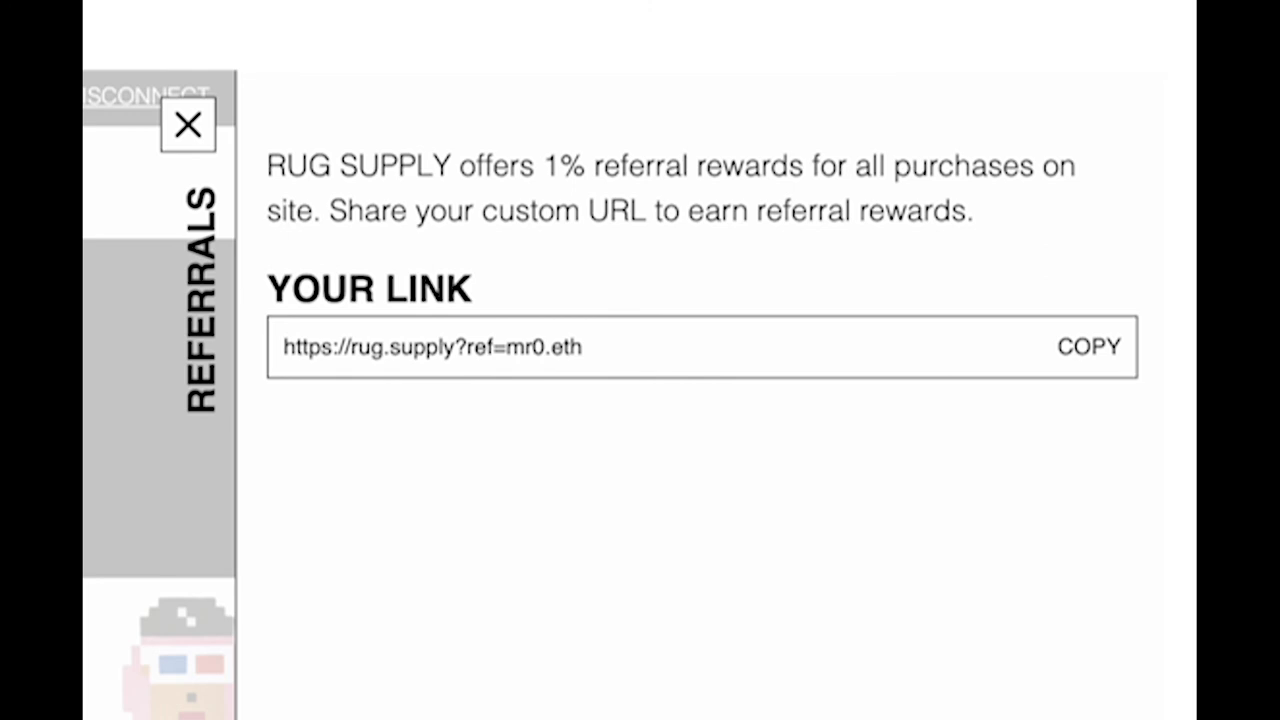
# Close the Referrals panel showing the 1% rewards share link
pyautogui.click(188, 124)
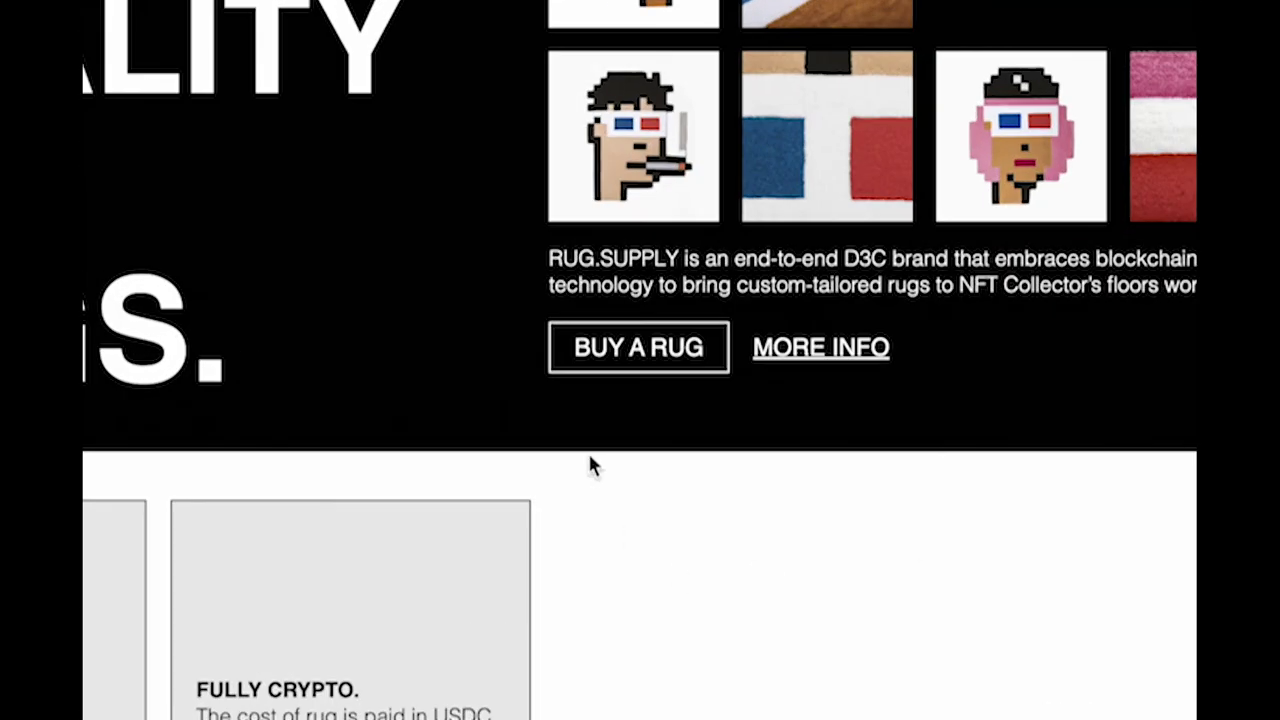
# Start a rug order with Buy a Rug, bringing up the Select an NFT panel
pyautogui.click(638, 348)
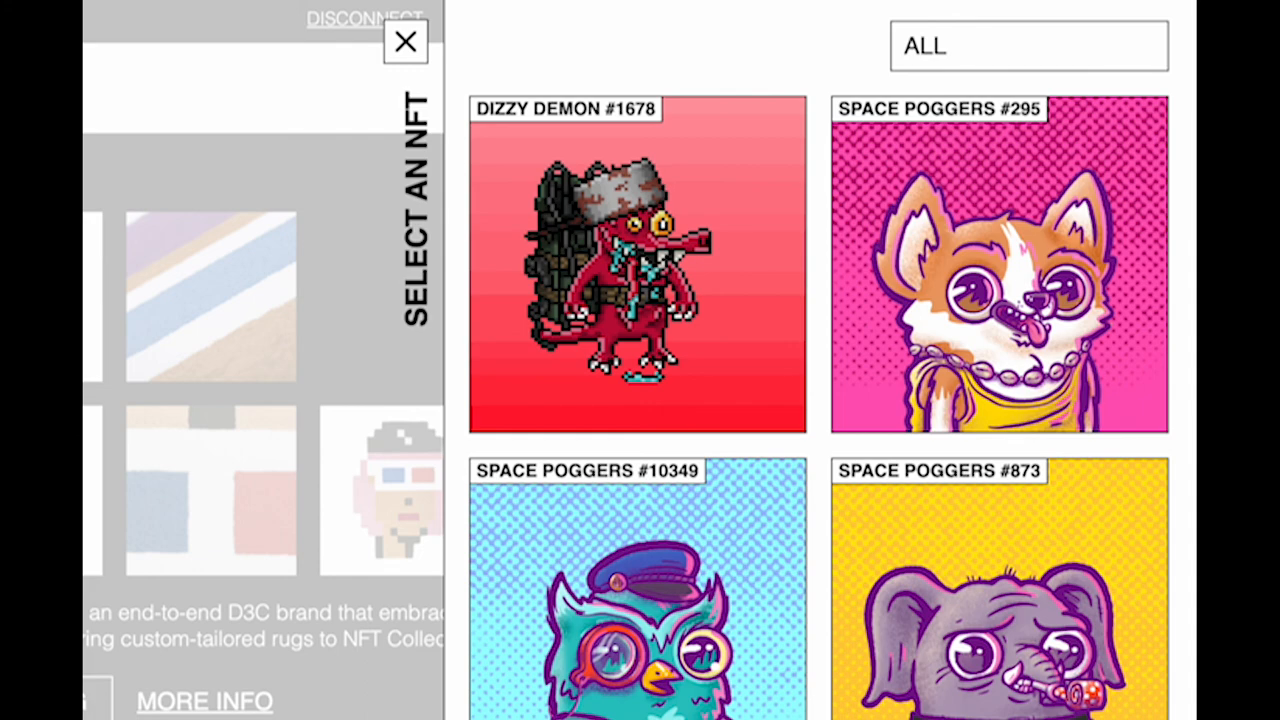
pyautogui.scroll(-3)
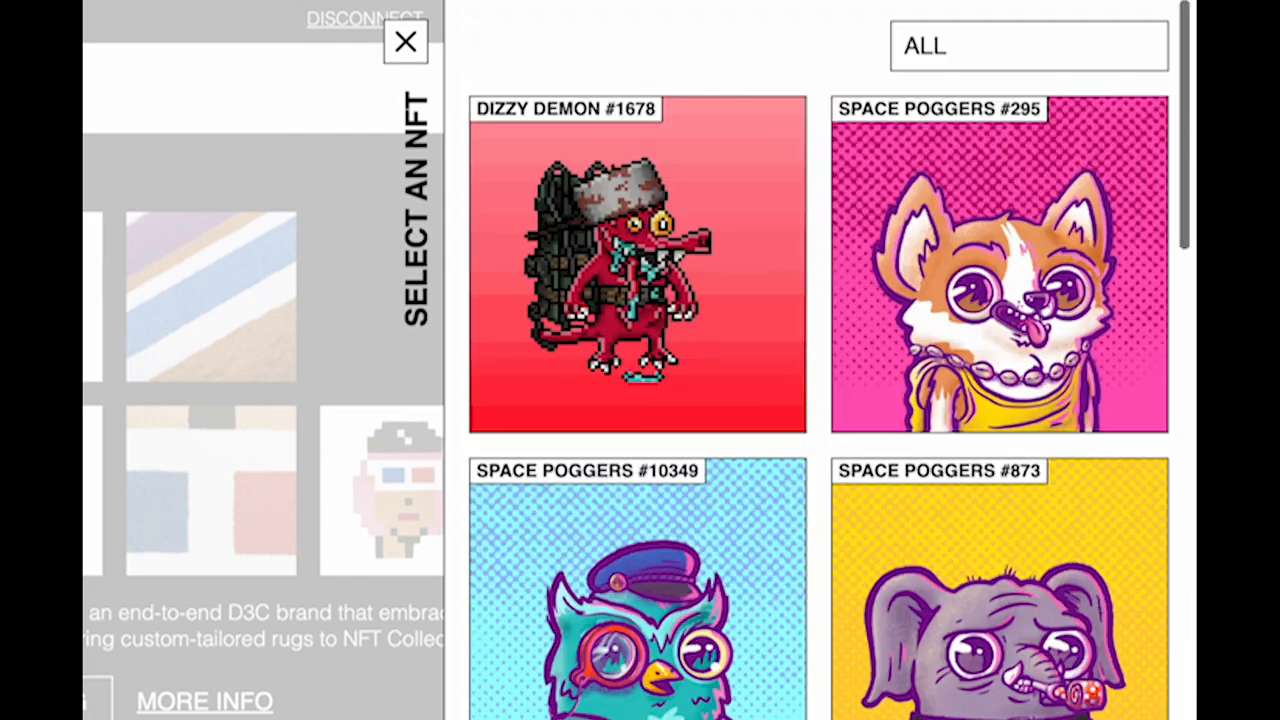
pyautogui.scroll(-3)
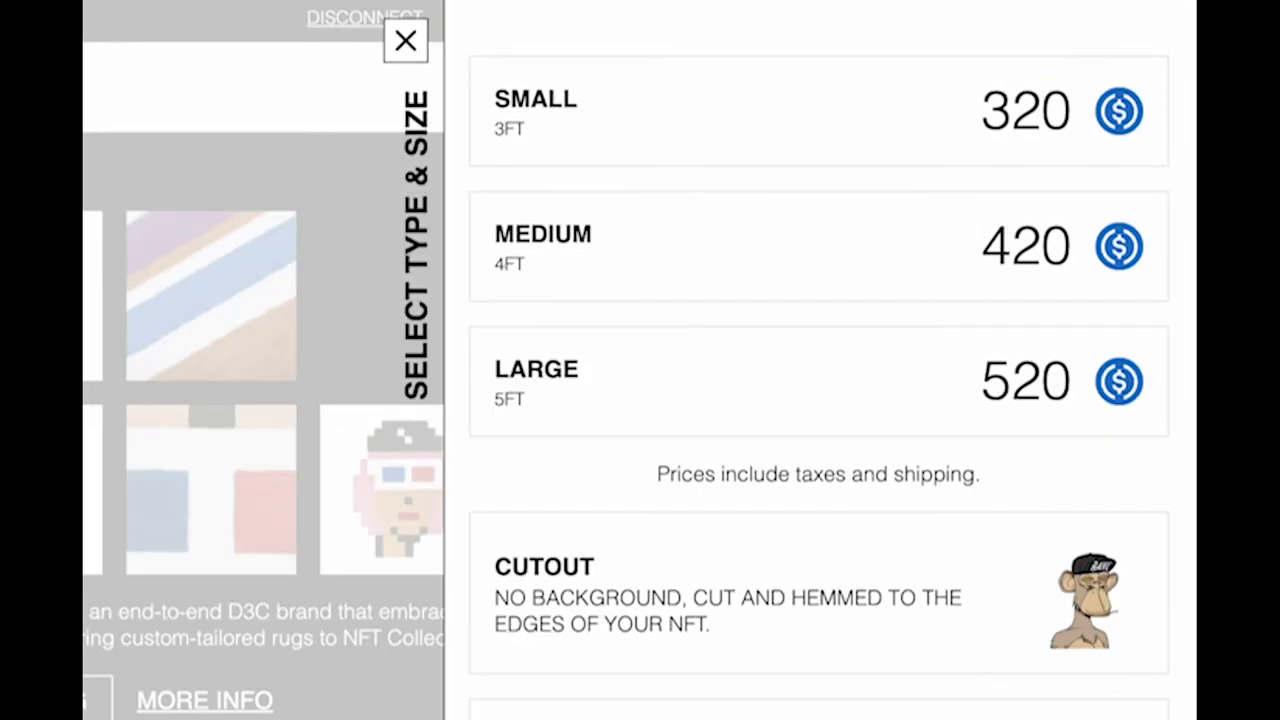
pyautogui.moveTo(610, 418)
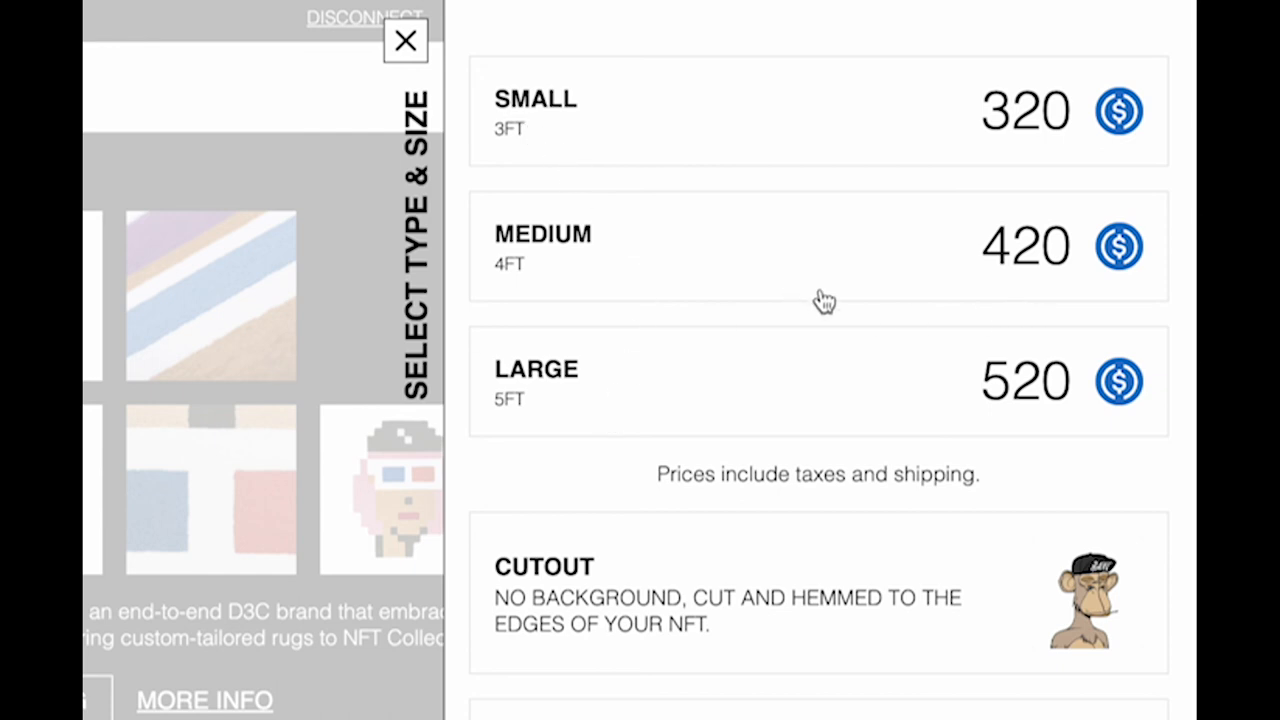
# Scroll the size panel to reveal the W/ BG +$50 option and non-refundable note
pyautogui.scroll(-3)
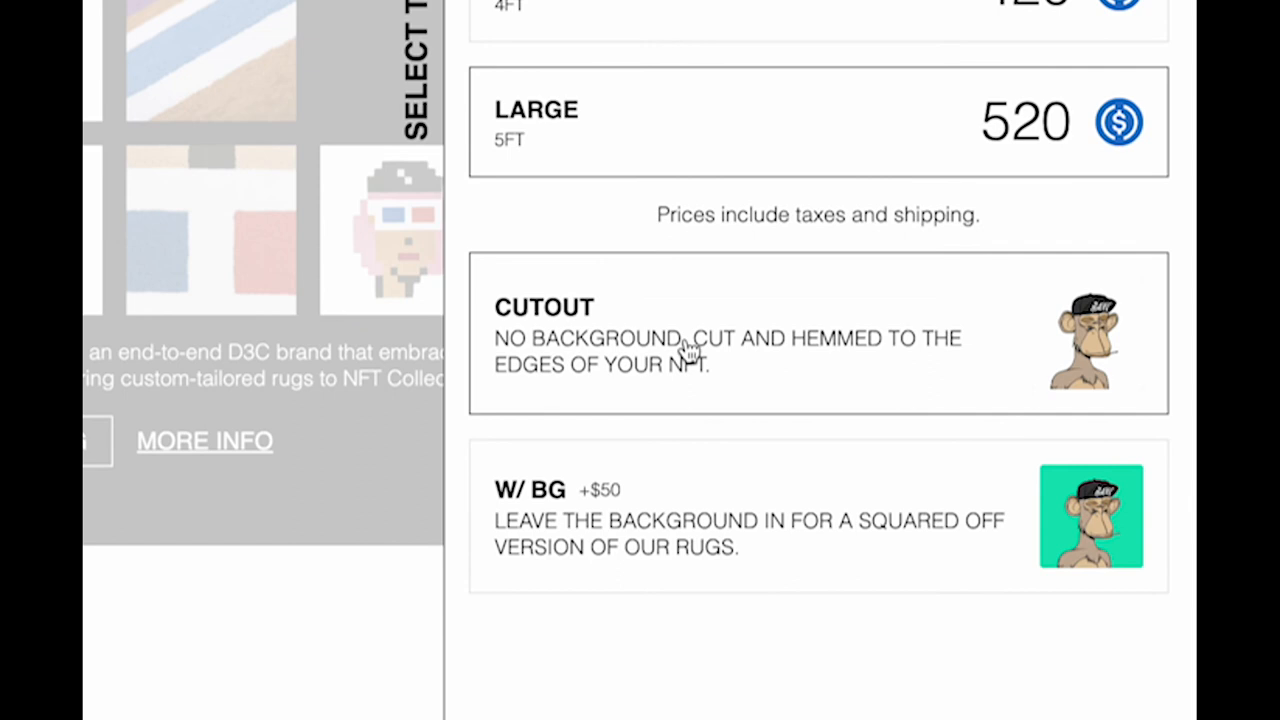
pyautogui.moveTo(818, 406)
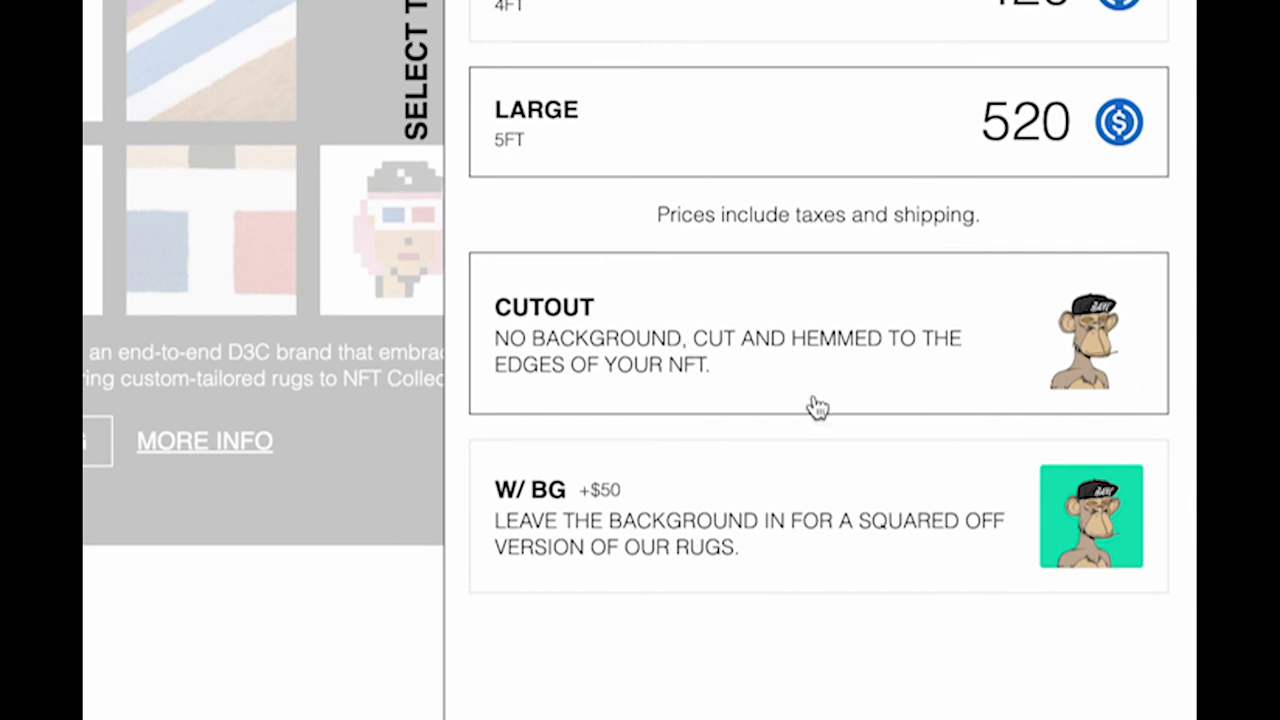
pyautogui.scroll(-3)
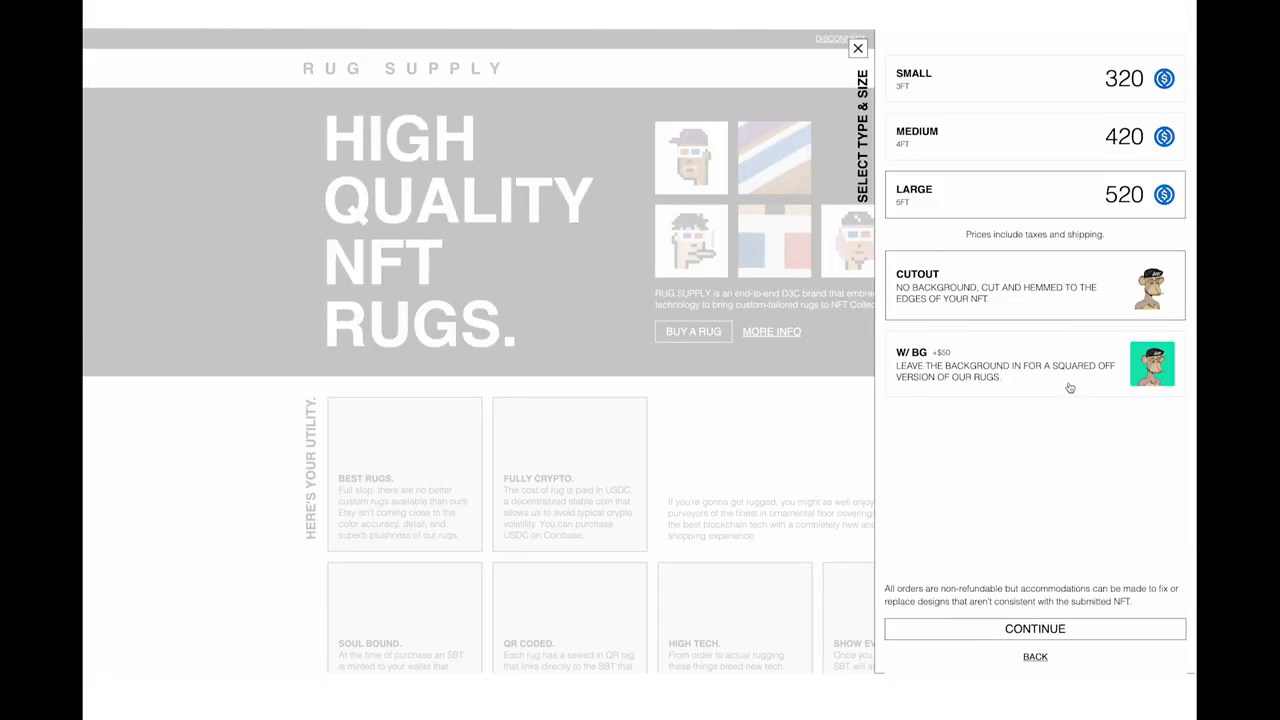
pyautogui.moveTo(1120, 538)
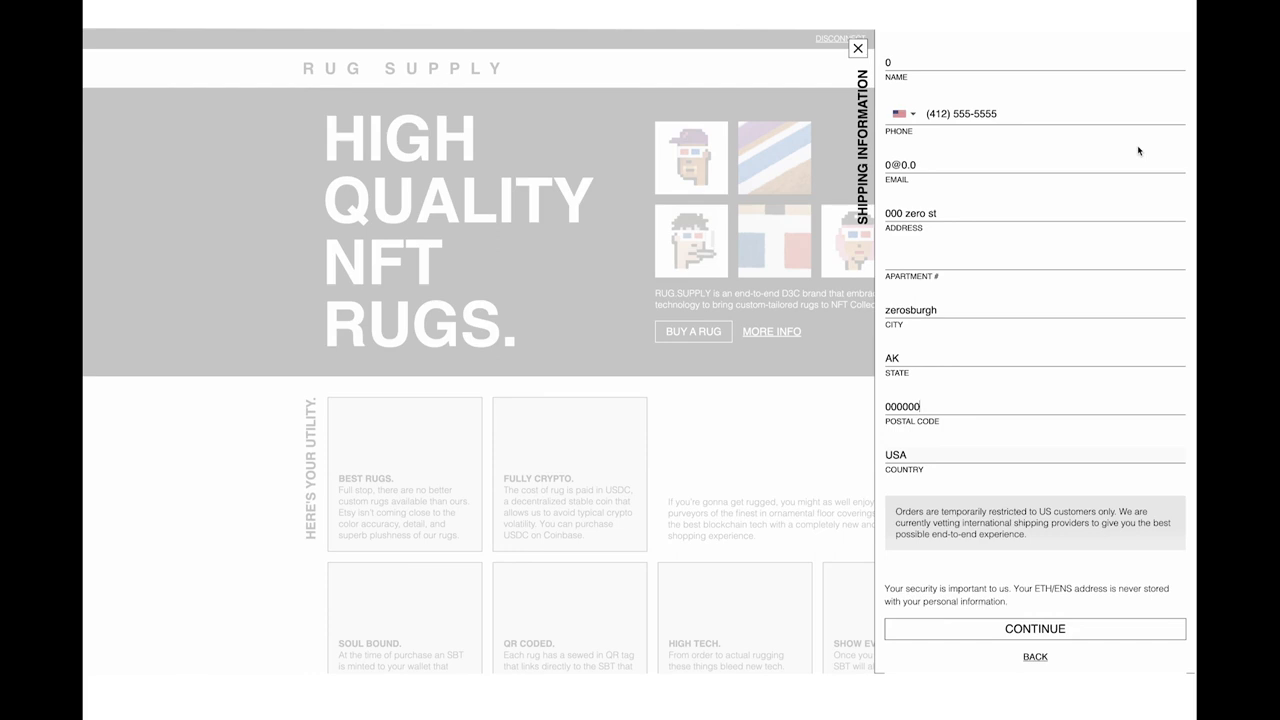
# Submit the shipping details to reach the Finalize Order panel for the 520 Large Cutout rug
pyautogui.click(1034, 628)
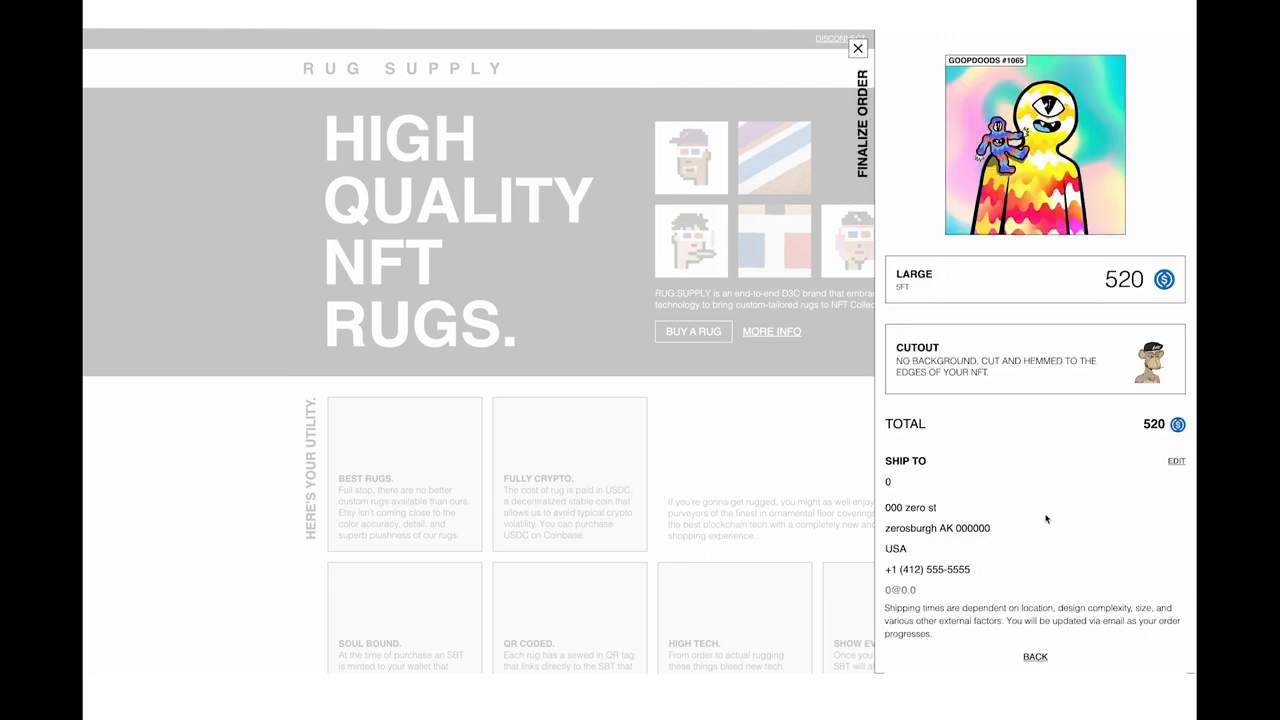
# Review the 520 order summary down to Sign/Approve/Purchase, then close the panel to the homepage
pyautogui.scroll(-3)
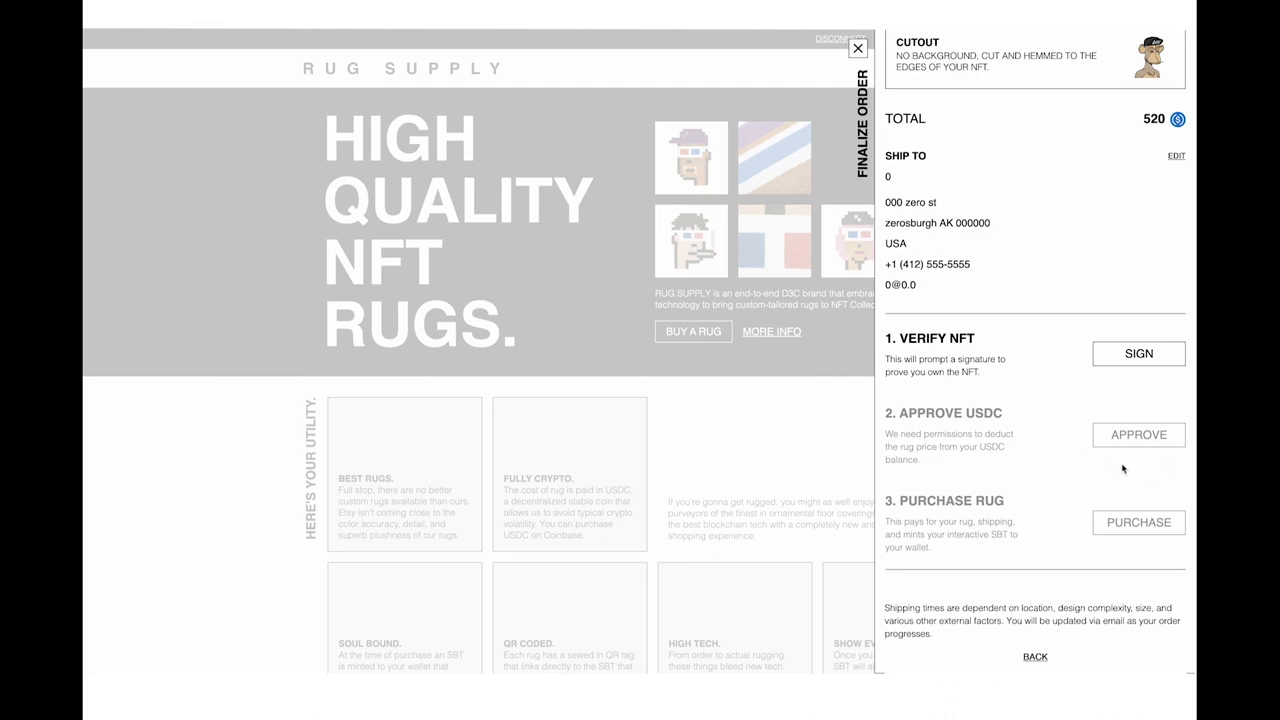
pyautogui.moveTo(1076, 424)
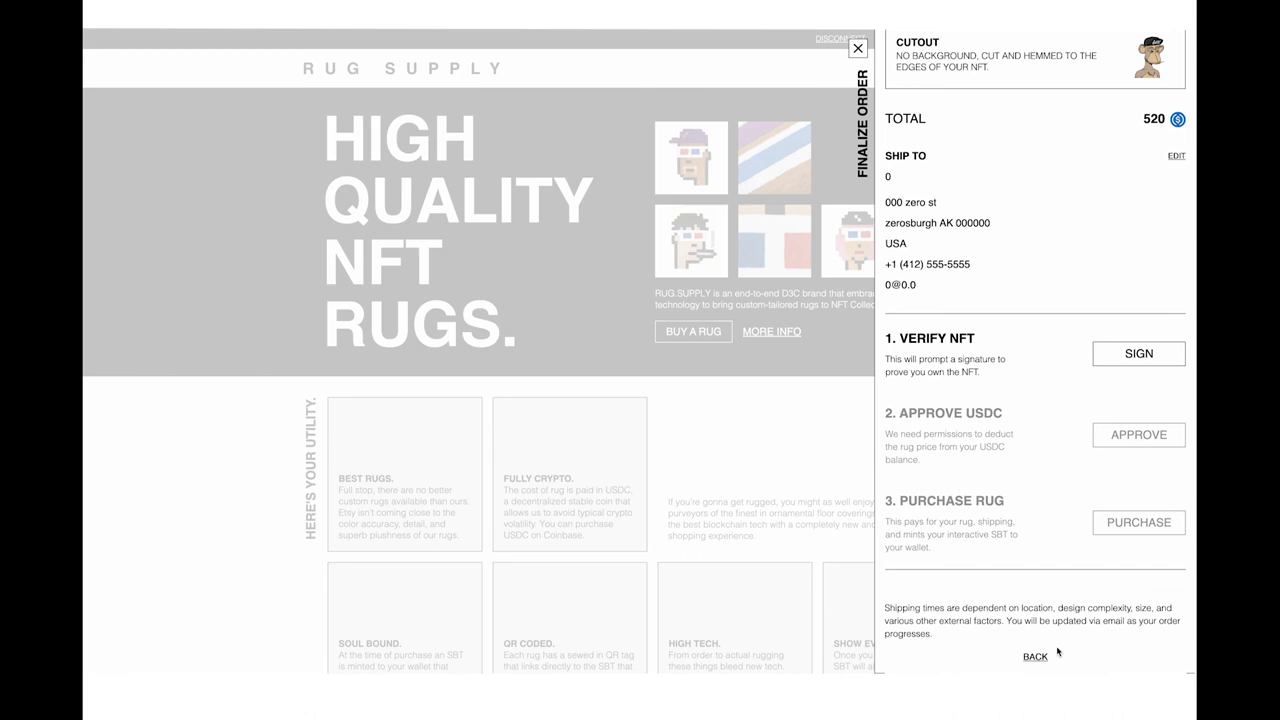
pyautogui.moveTo(1152, 518)
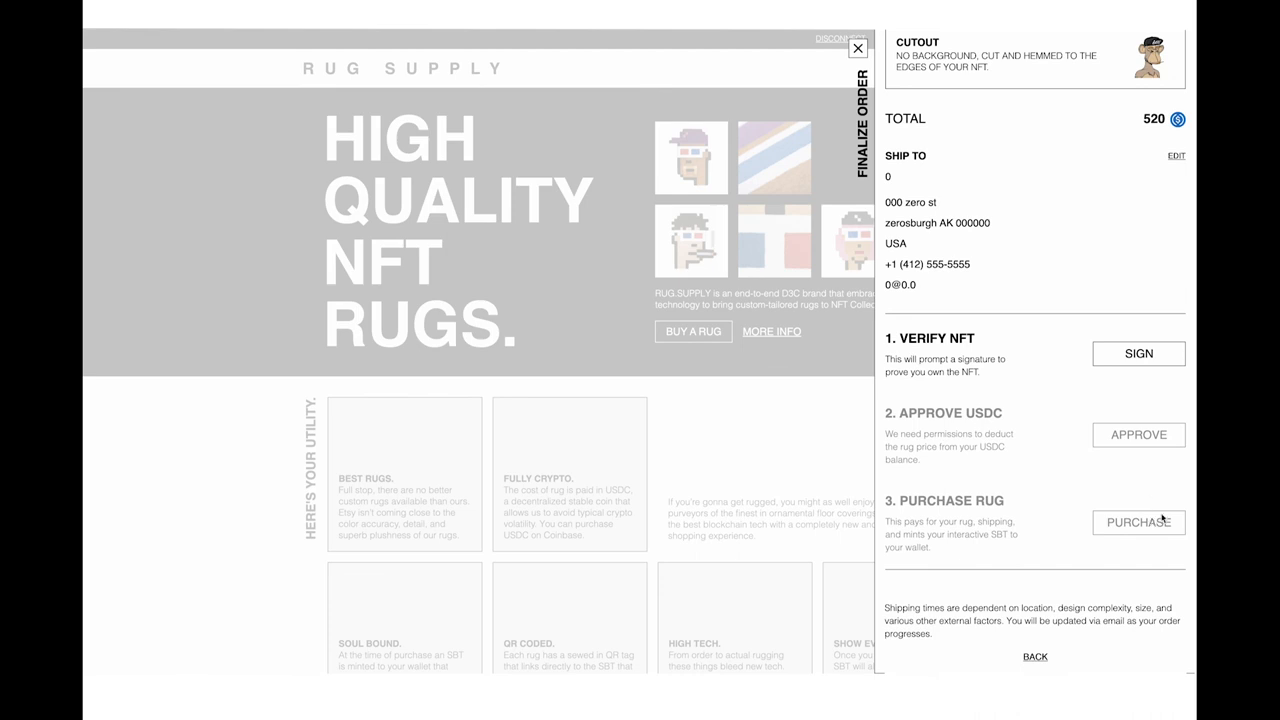
pyautogui.click(1176, 156)
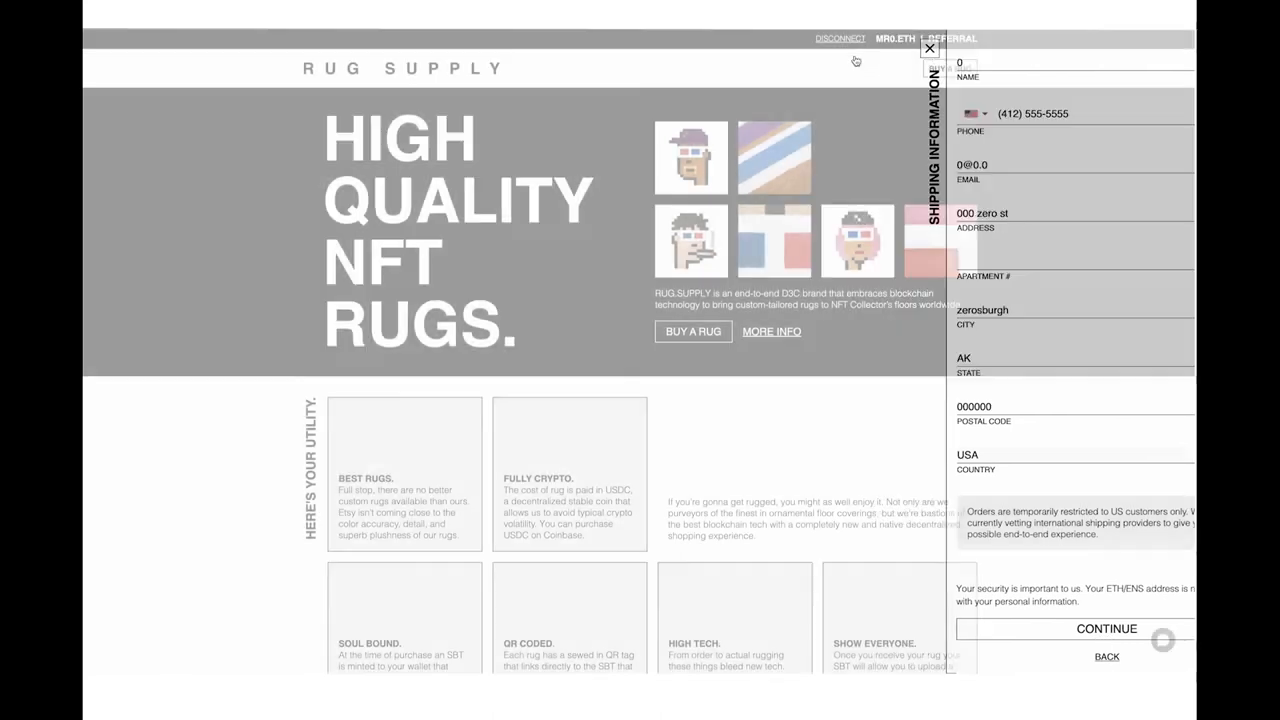
pyautogui.click(928, 48)
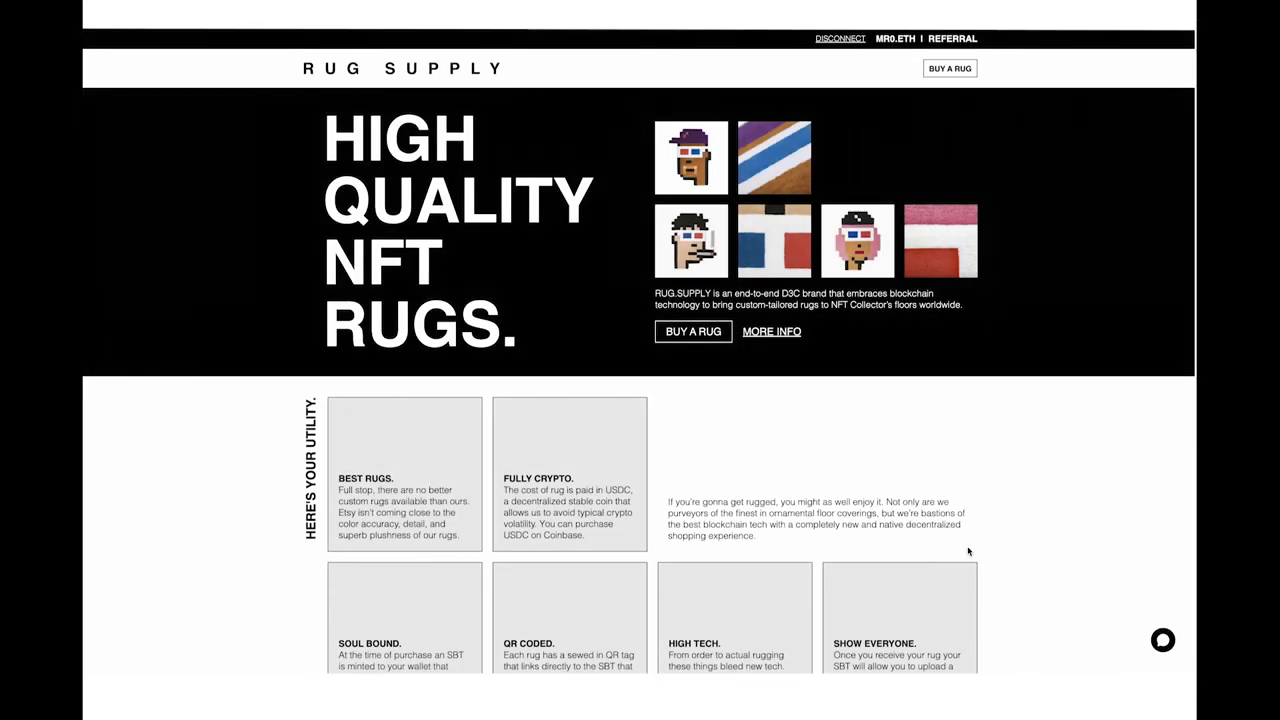